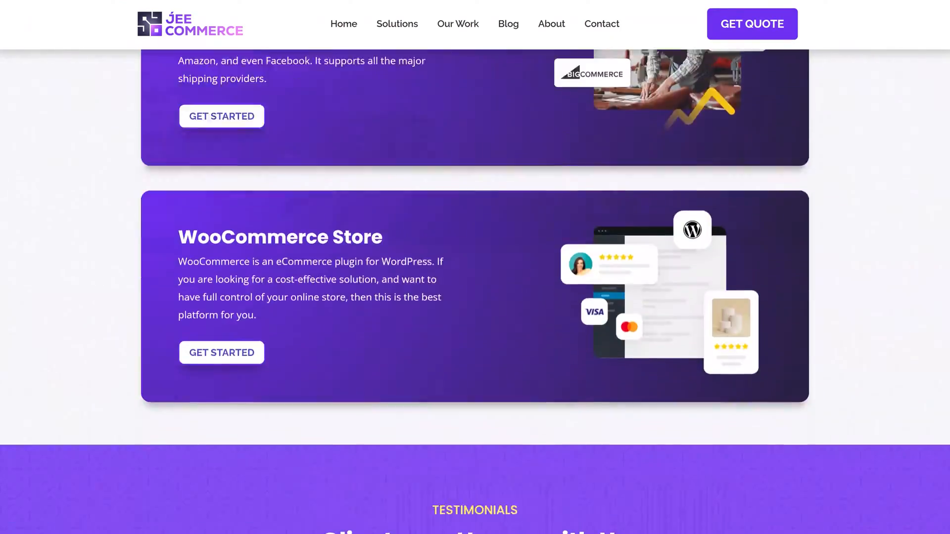
Open the View more products overview and search for 'pricing table'
scroll(down, 3)
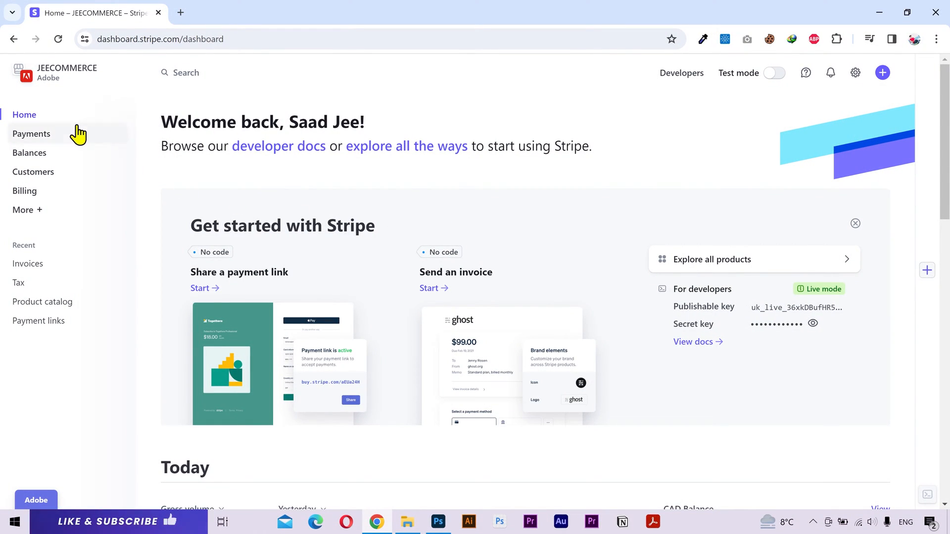
click(24, 210)
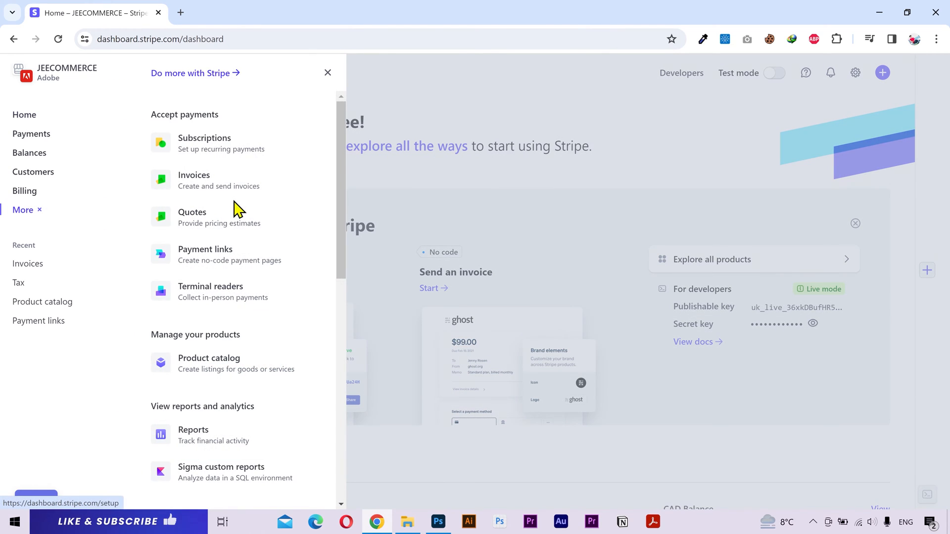
scroll(down, 3)
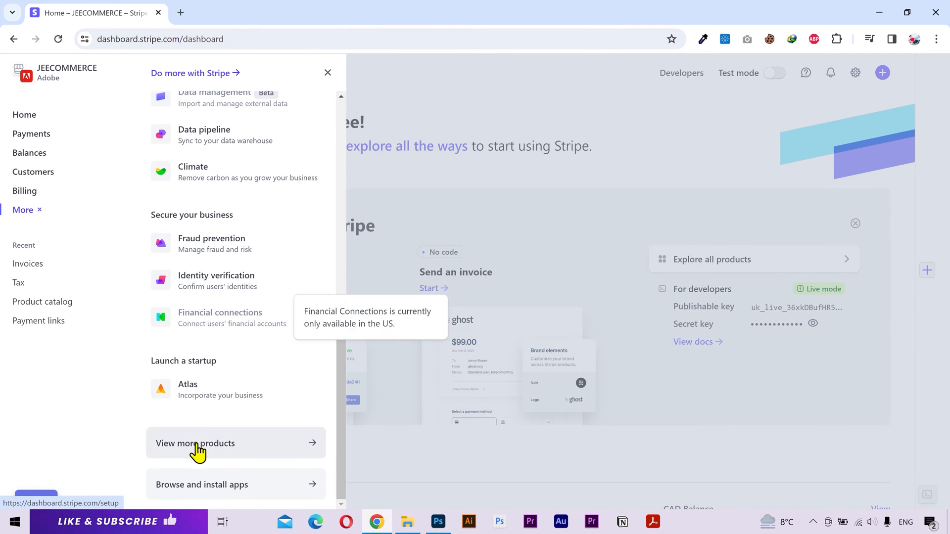
click(195, 443)
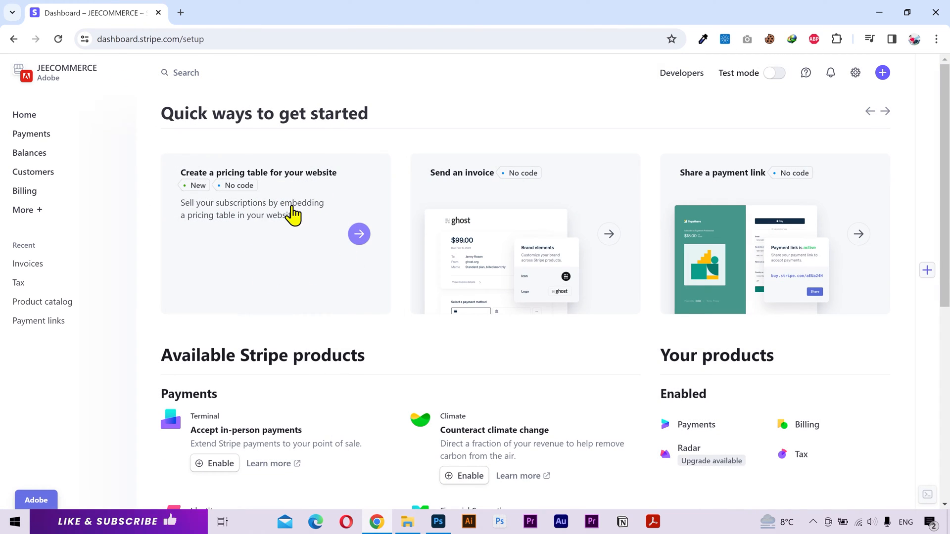
text(pricing table)
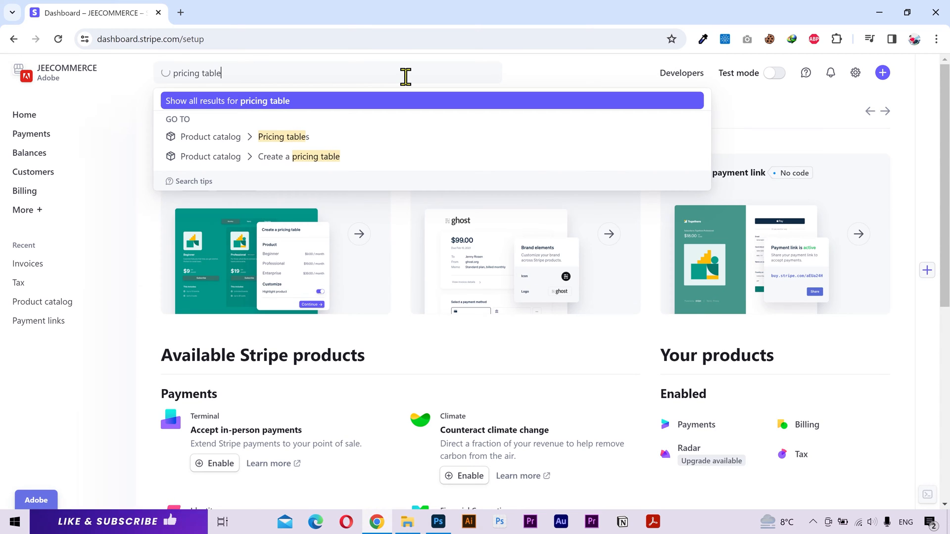
mouse_move(407, 237)
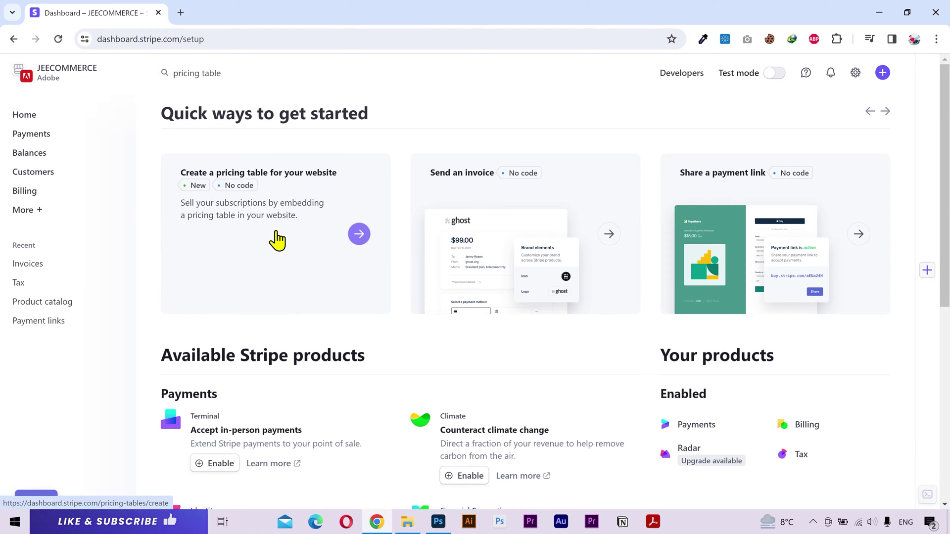
Start a website pricing table, try the mobile preview, and list existing products
click(359, 234)
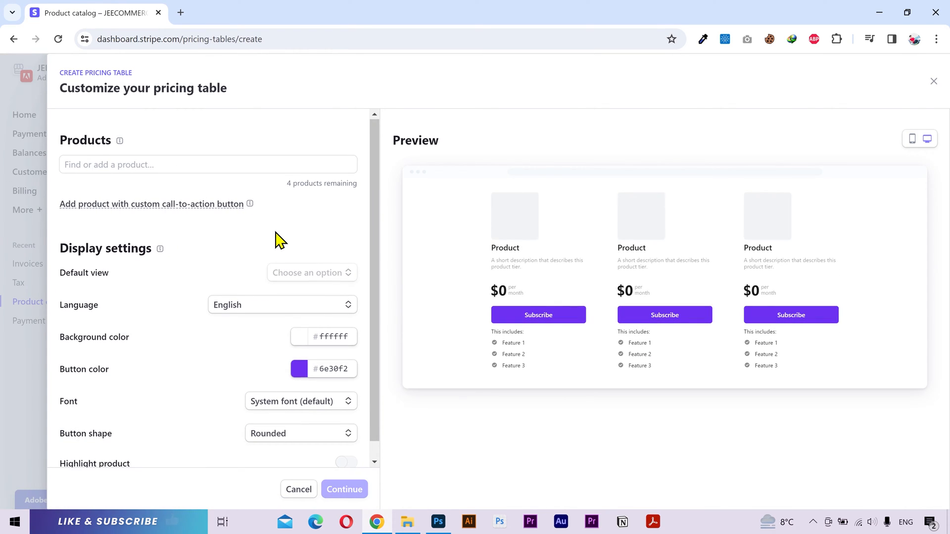
mouse_move(801, 220)
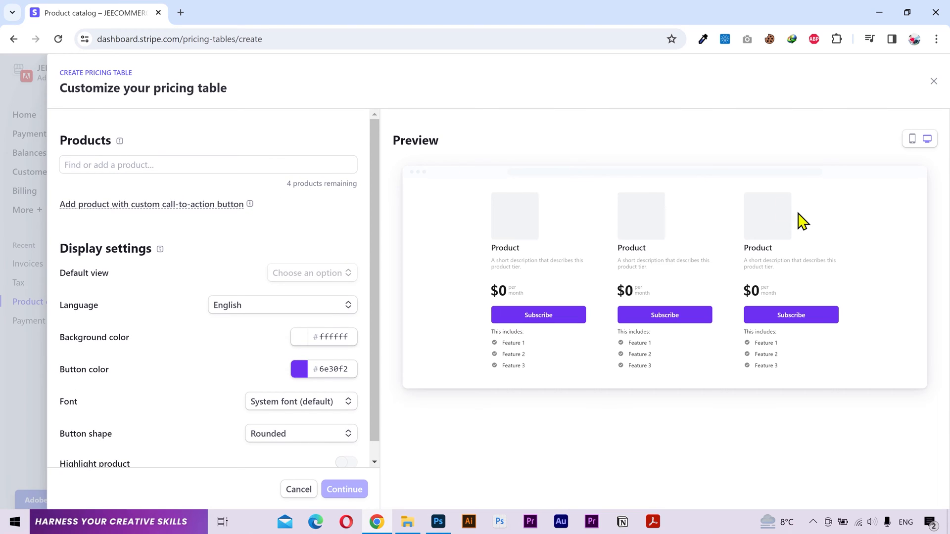
mouse_move(918, 155)
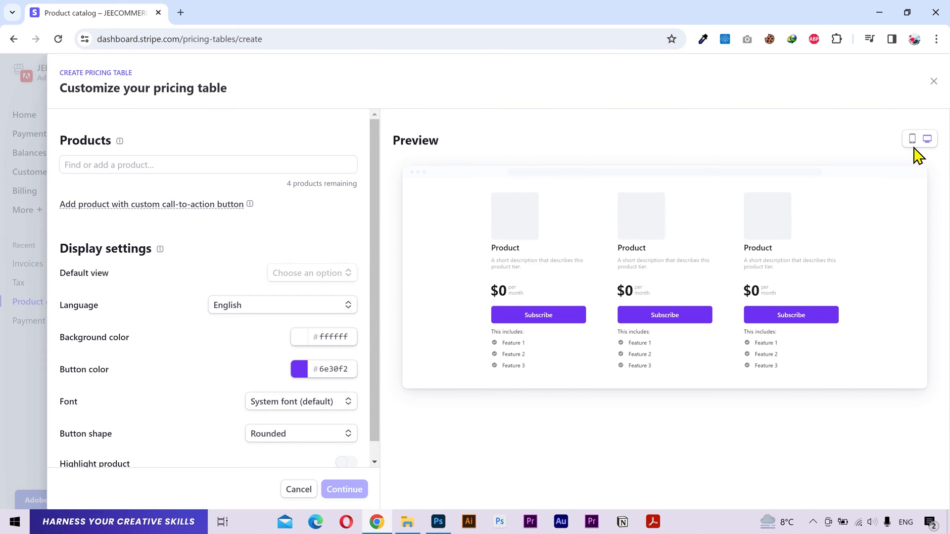
click(912, 138)
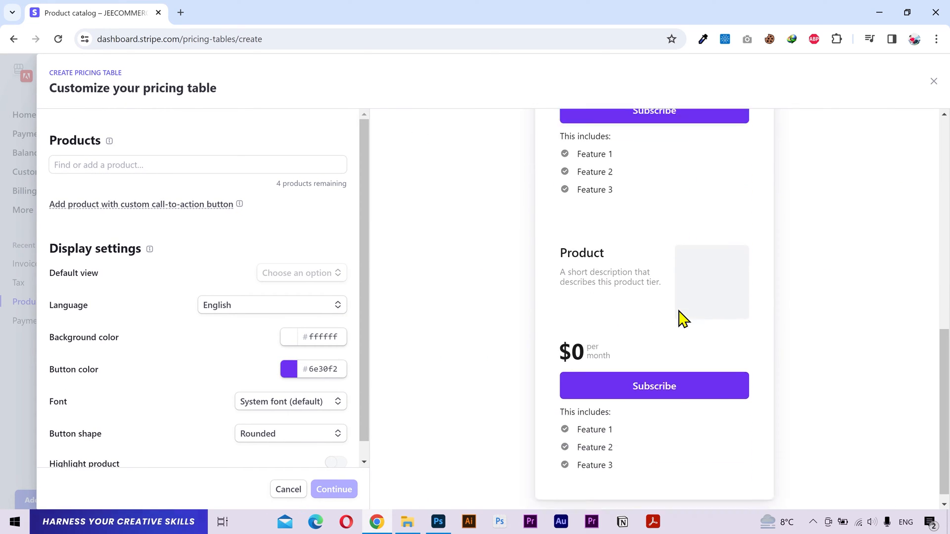
scroll(up, 3)
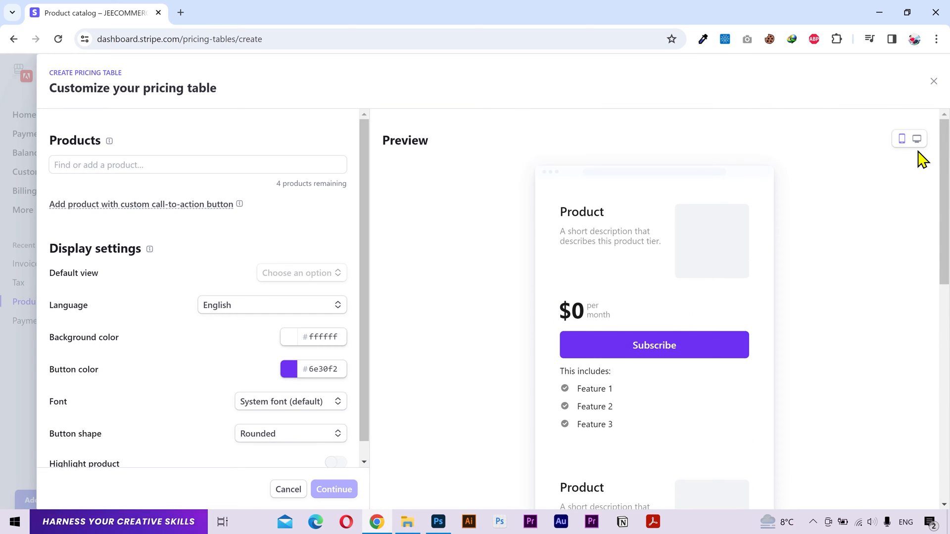
click(197, 164)
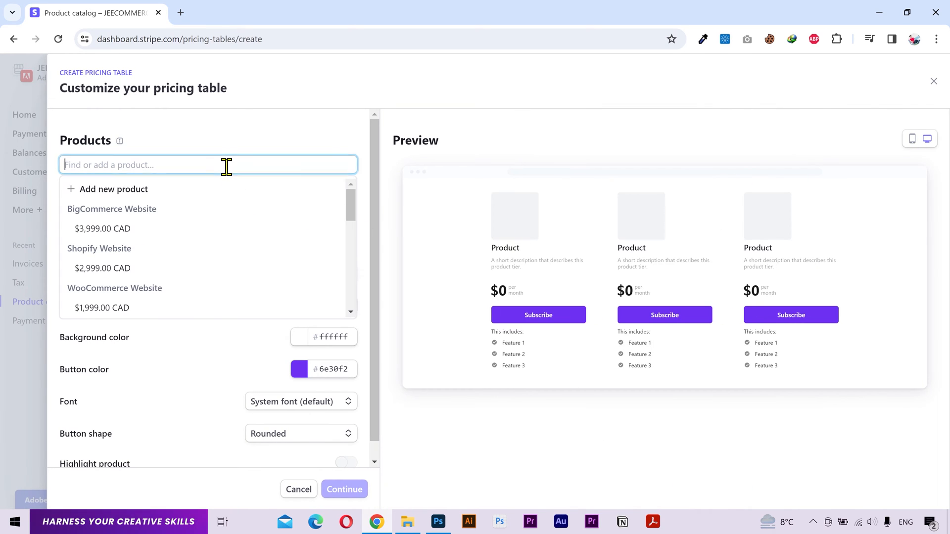
mouse_move(124, 189)
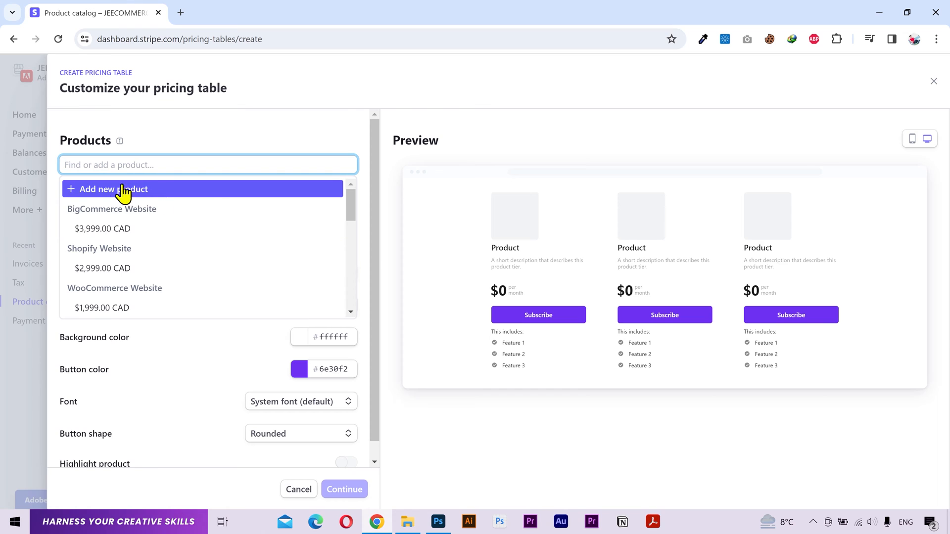
mouse_move(177, 197)
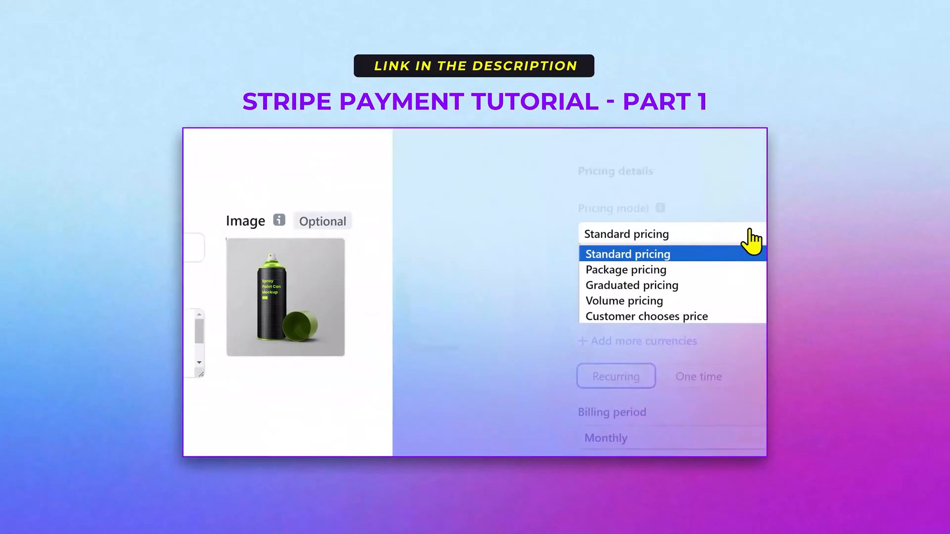
Choose WooCommerce Website (CA$1,999) from the product dropdown
click(626, 269)
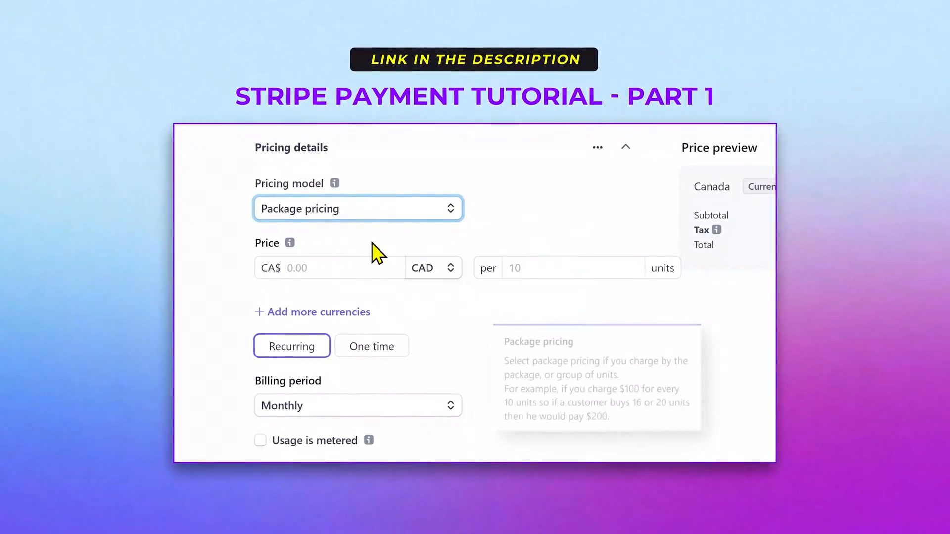
text(100.00)
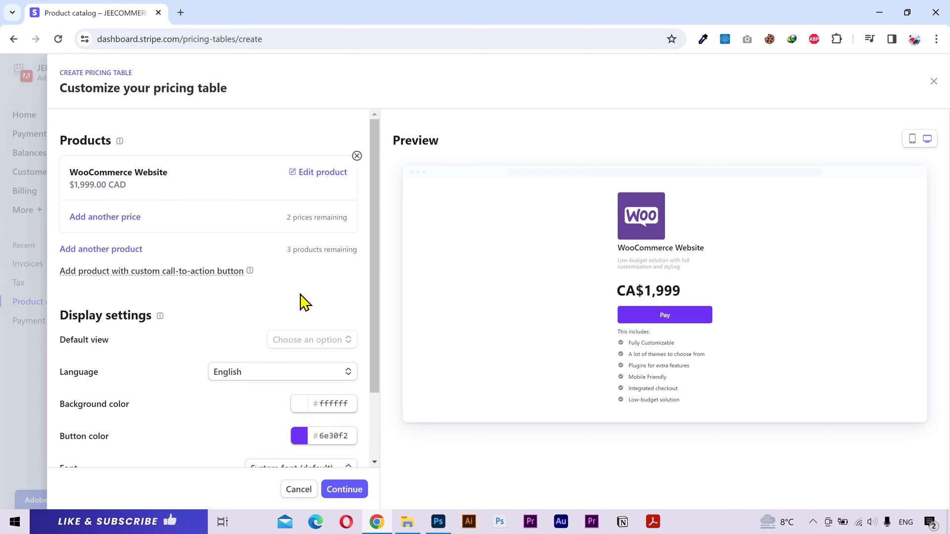
mouse_move(282, 245)
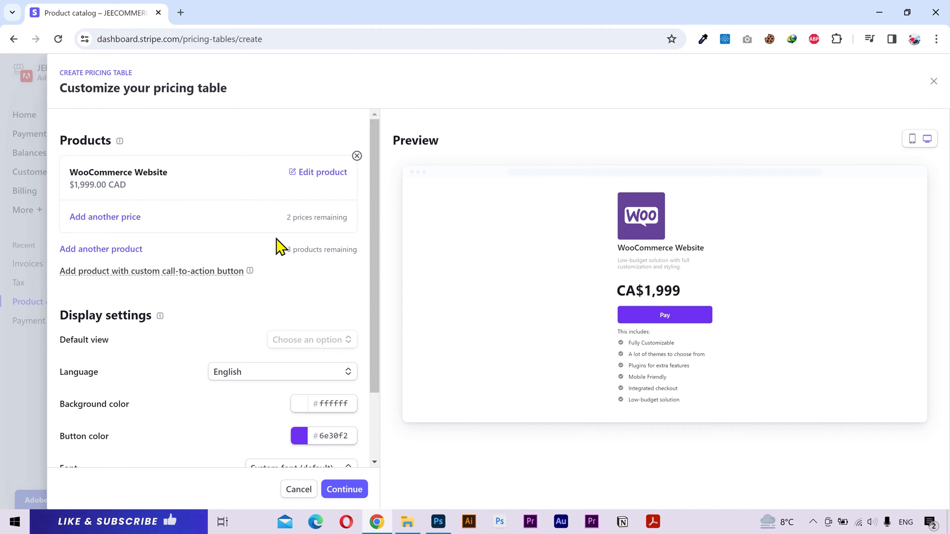
mouse_move(127, 227)
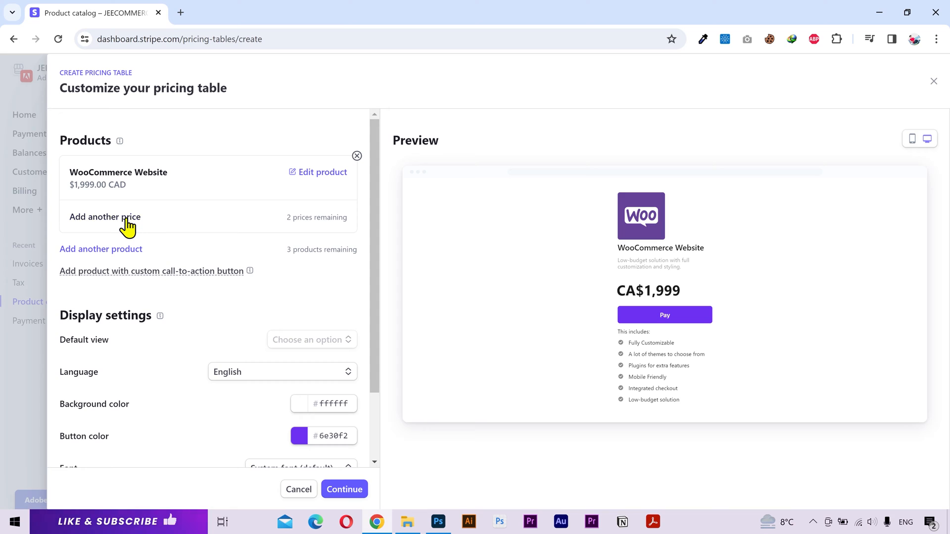
click(105, 217)
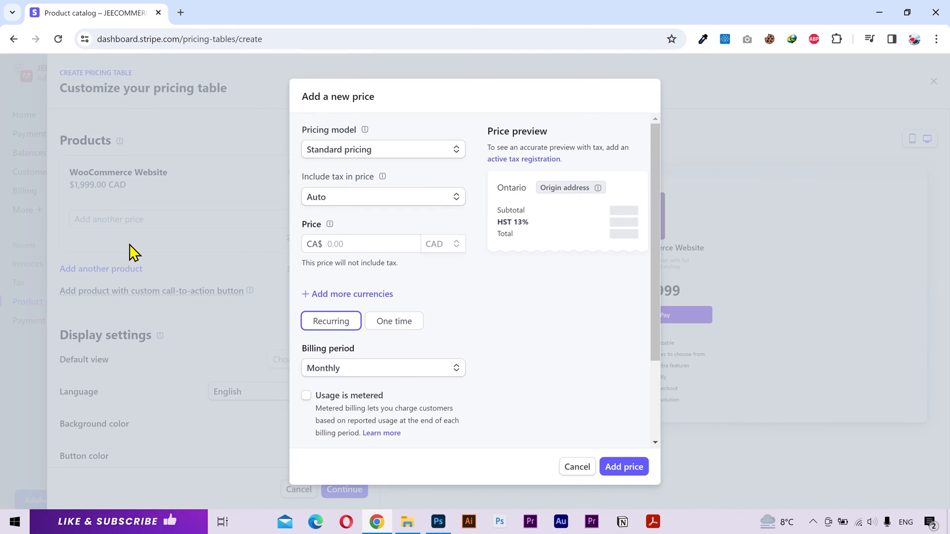
text(999.00)
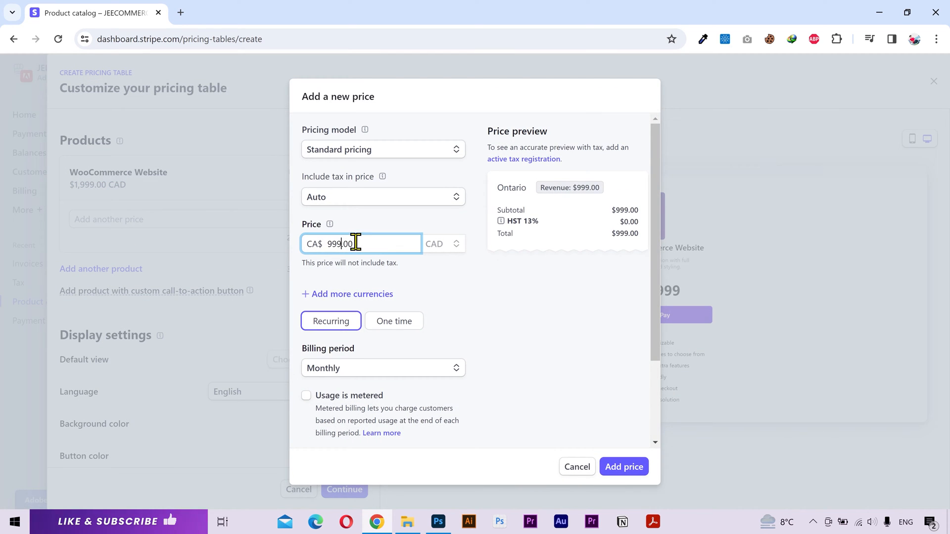
click(393, 321)
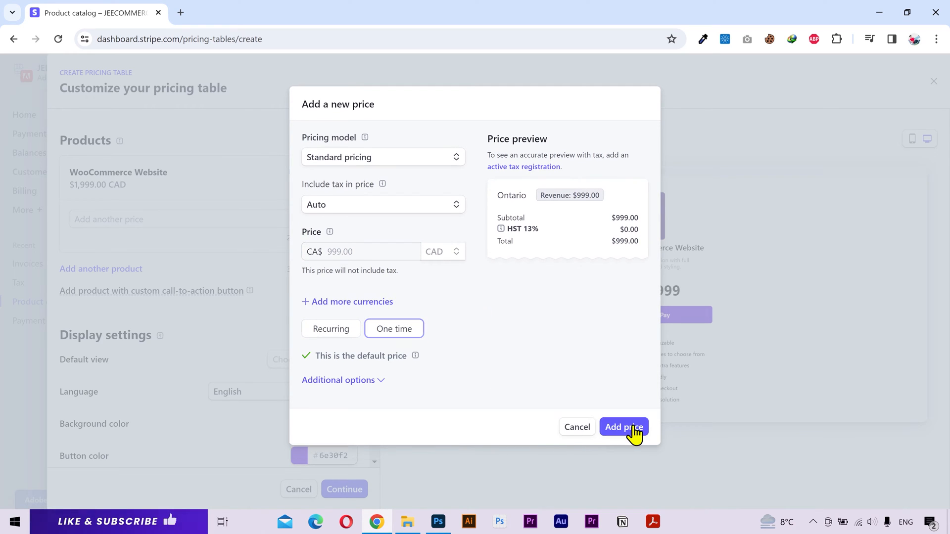
click(623, 427)
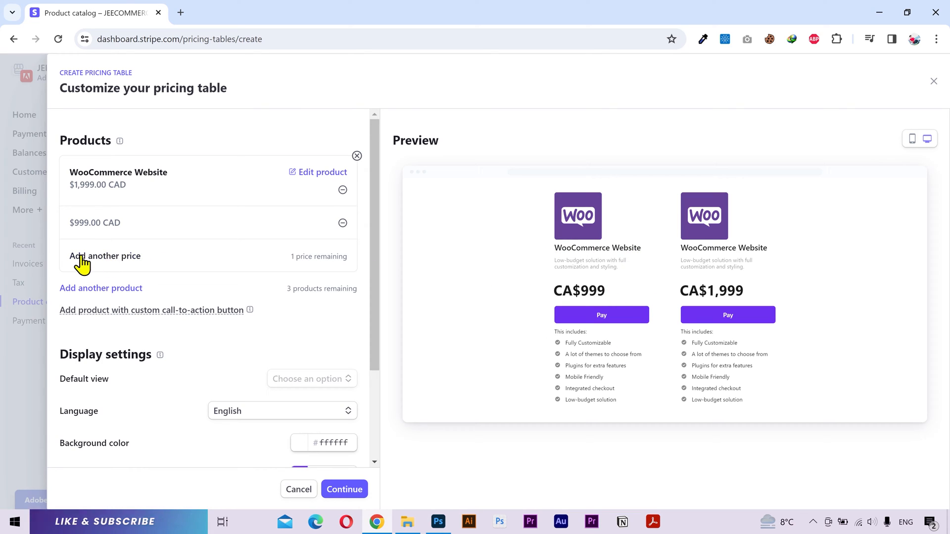
mouse_move(354, 268)
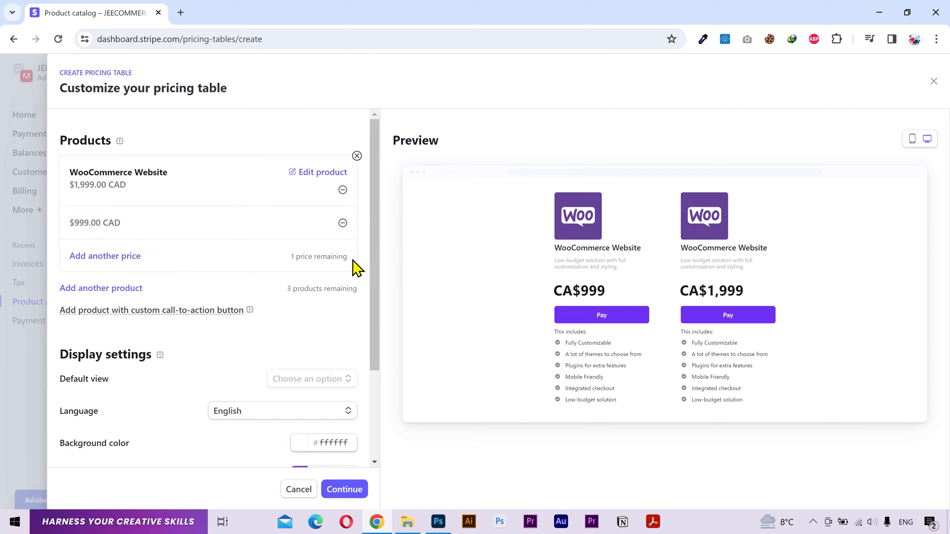
click(343, 223)
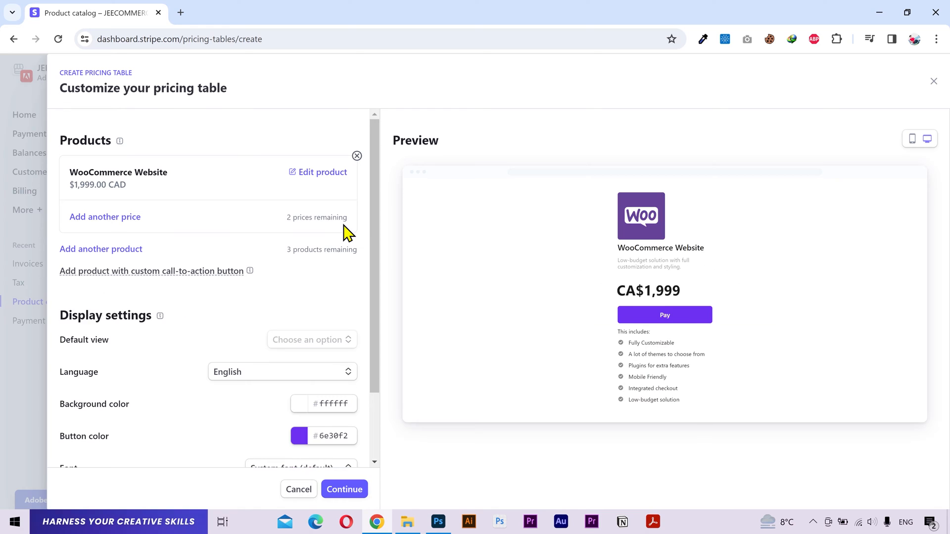
Pick BigCommerce Website ($3,999.00 CAD) as the third package
click(101, 249)
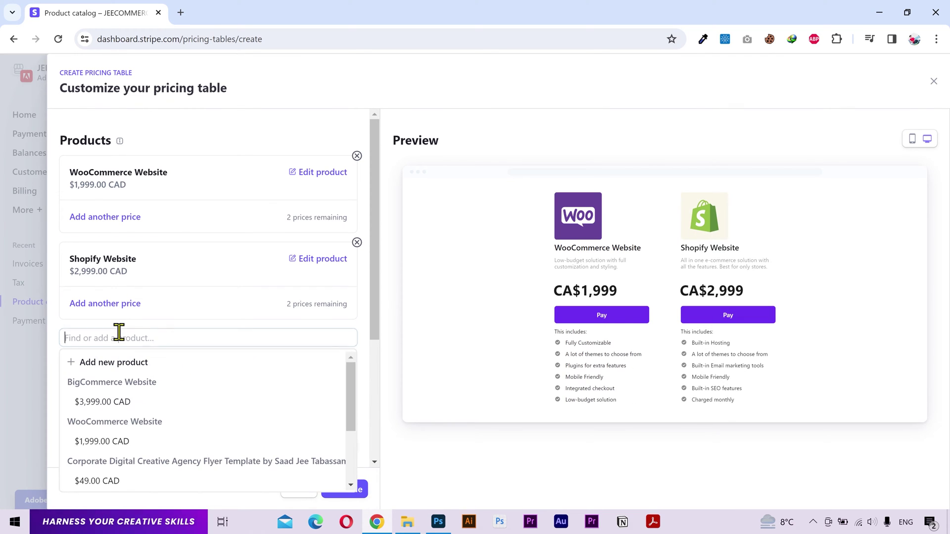
click(111, 391)
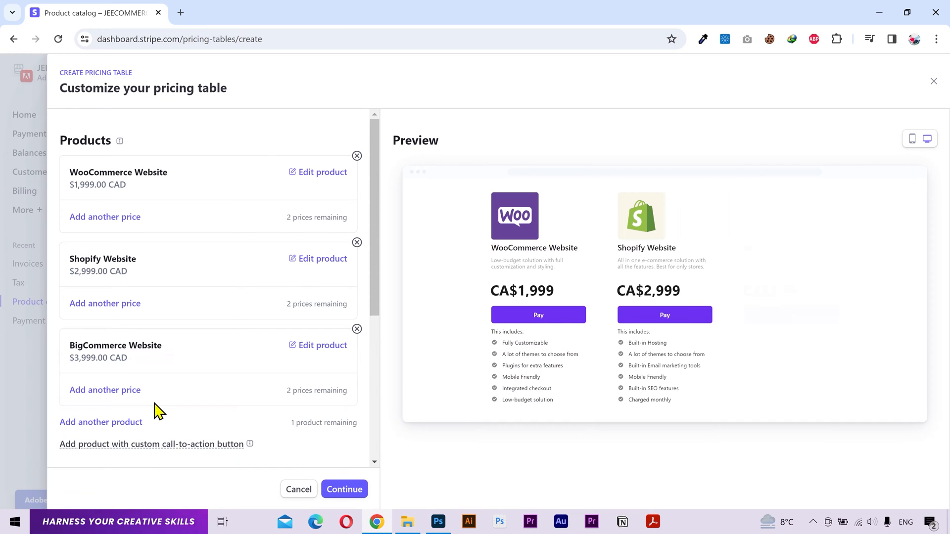
scroll(down, 3)
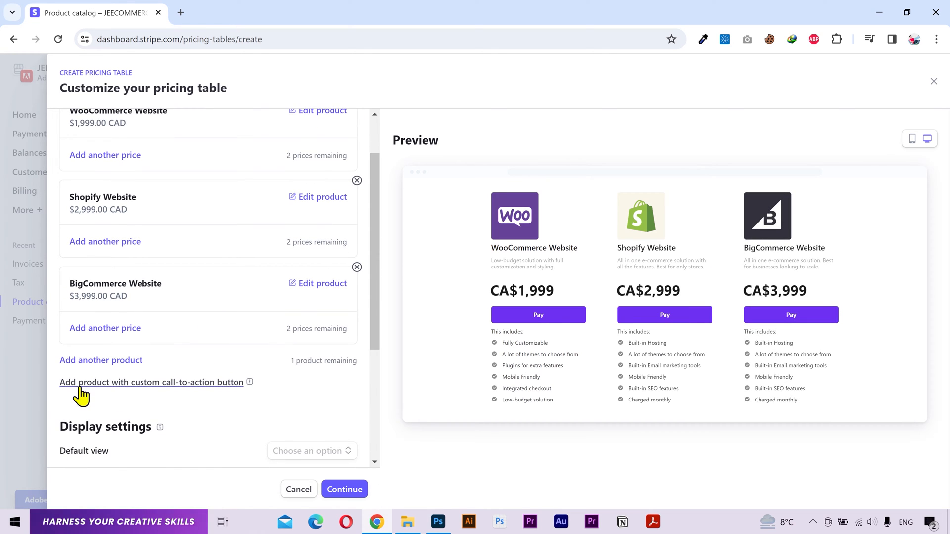
Add a custom call-to-action card for Spray Paint Can Mockup with 'Contact us' button text
click(151, 382)
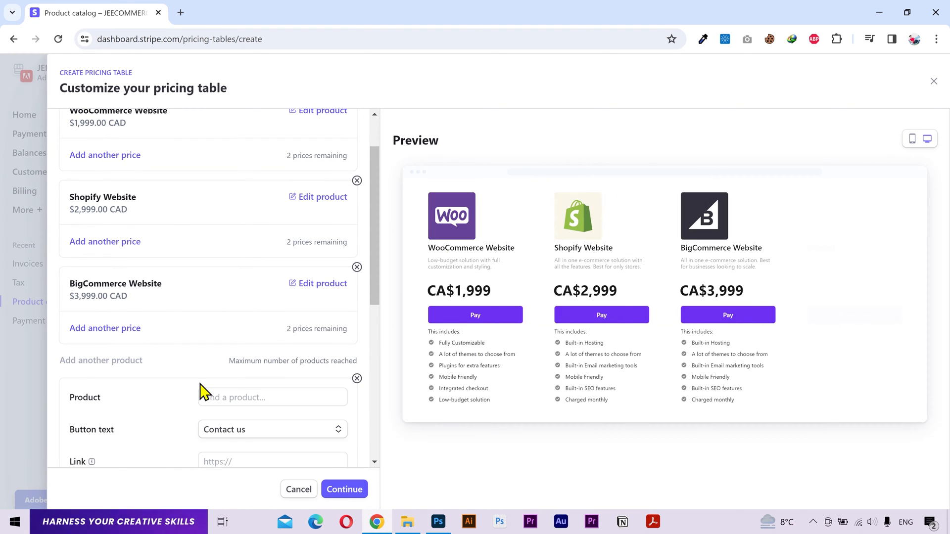
scroll(down, 3)
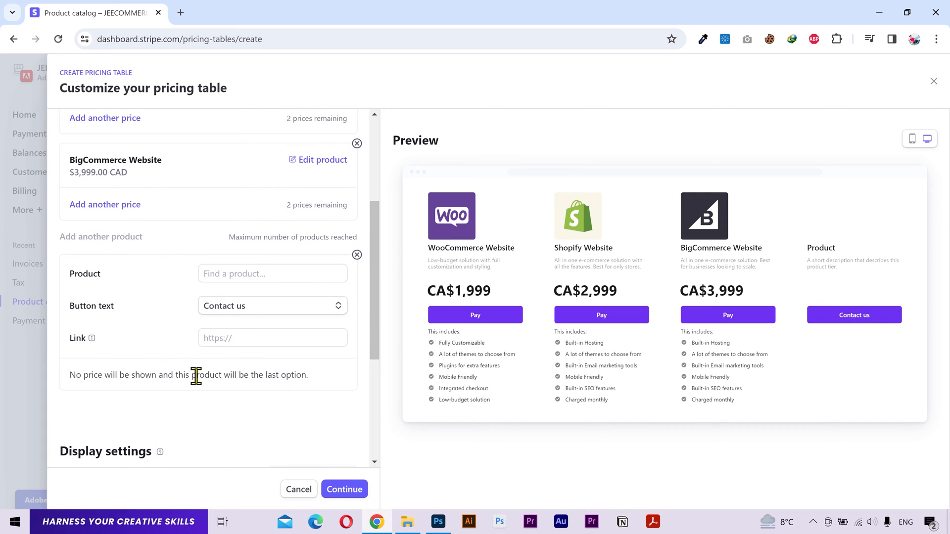
click(272, 273)
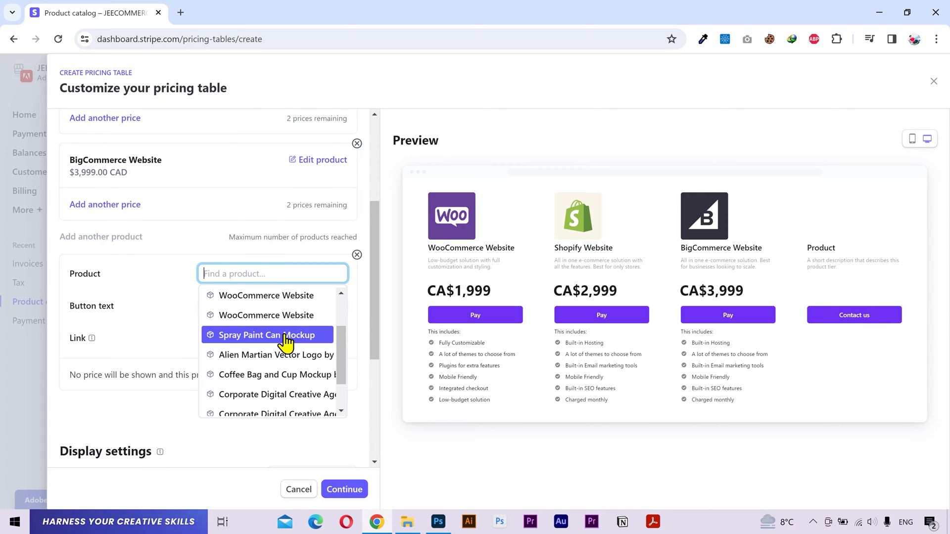
click(267, 335)
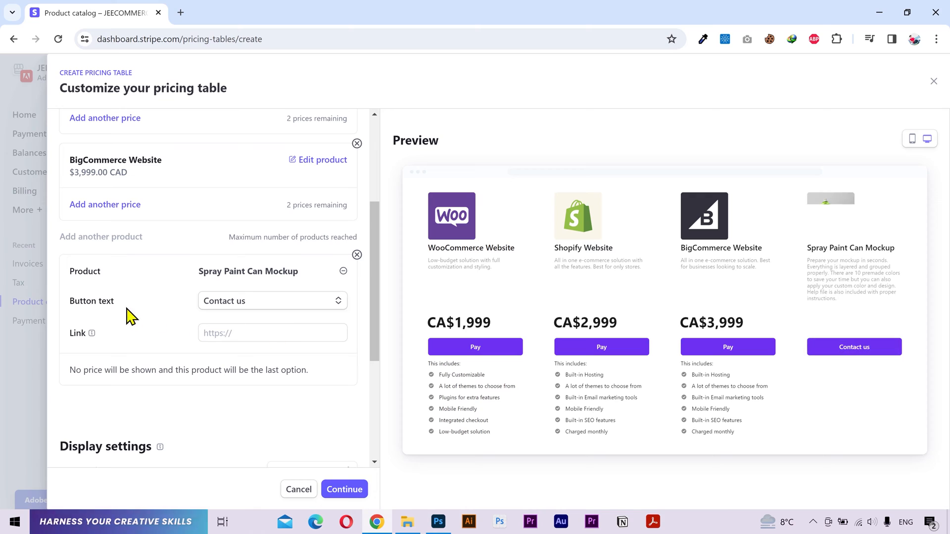
click(272, 300)
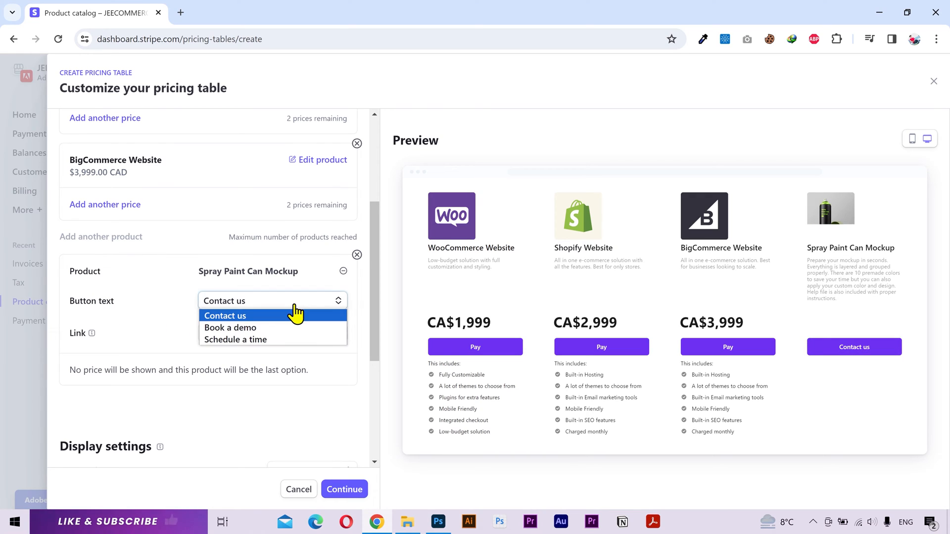
click(226, 315)
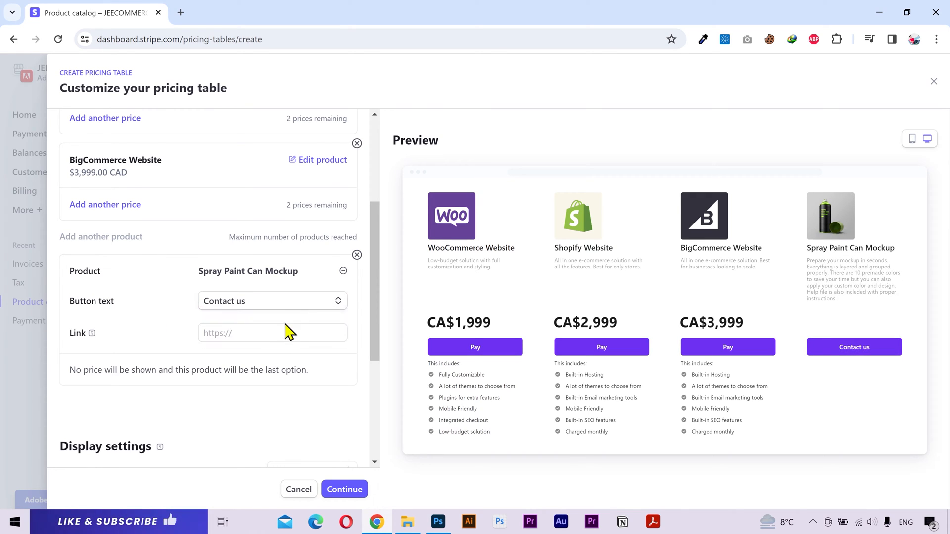
click(273, 333)
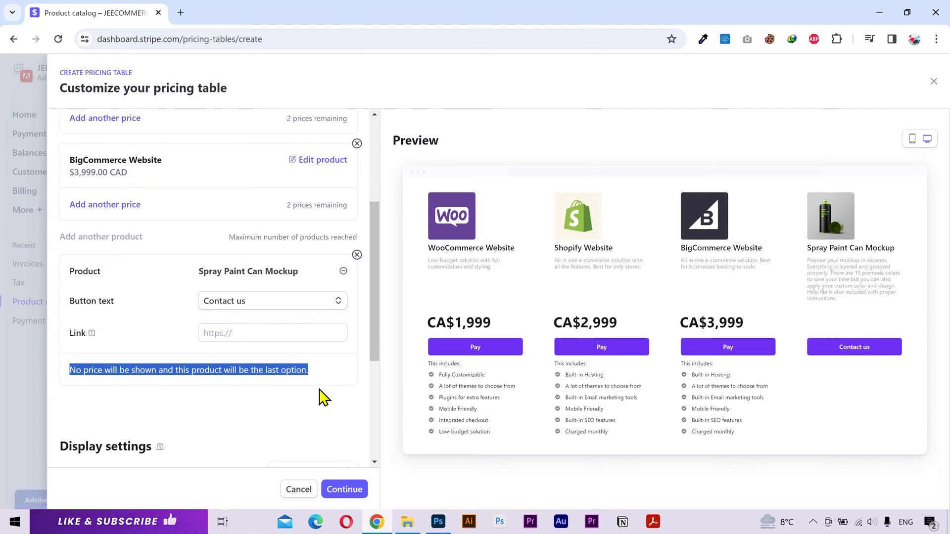
mouse_move(324, 370)
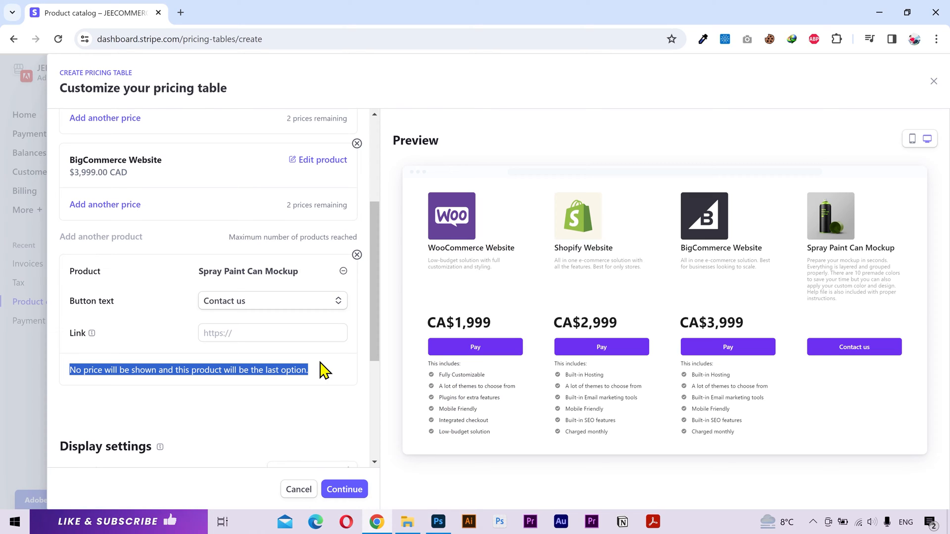
click(324, 370)
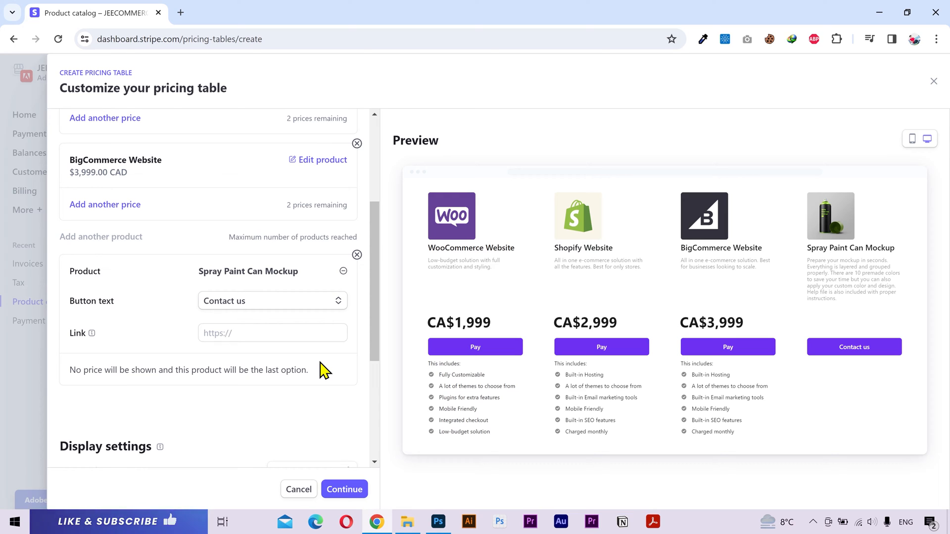
Delete the Spray Paint Can Mockup card and review background, font and rounded button shape
click(356, 255)
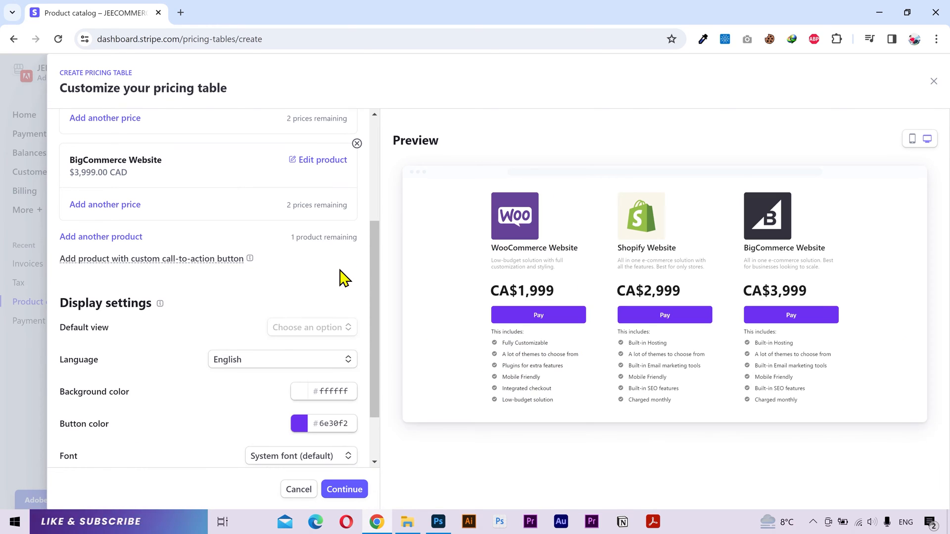
scroll(down, 3)
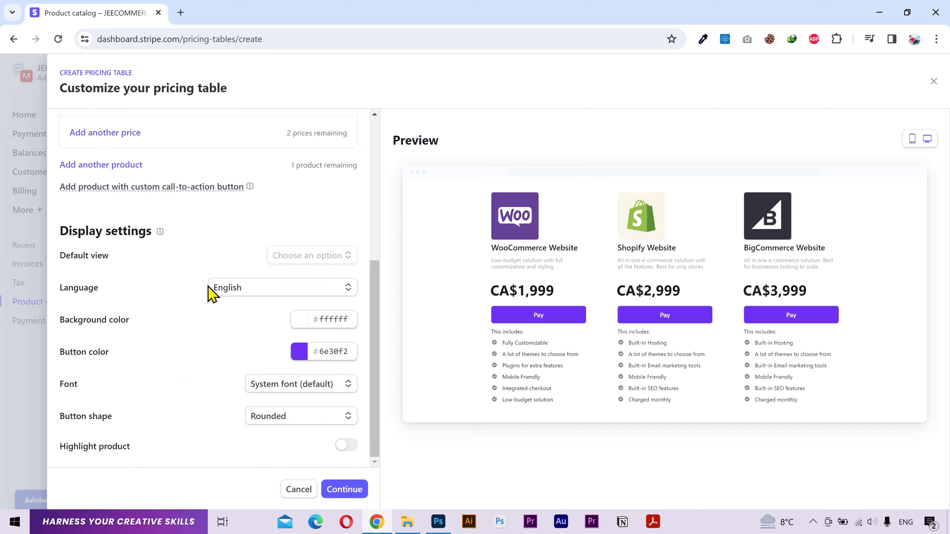
mouse_move(311, 297)
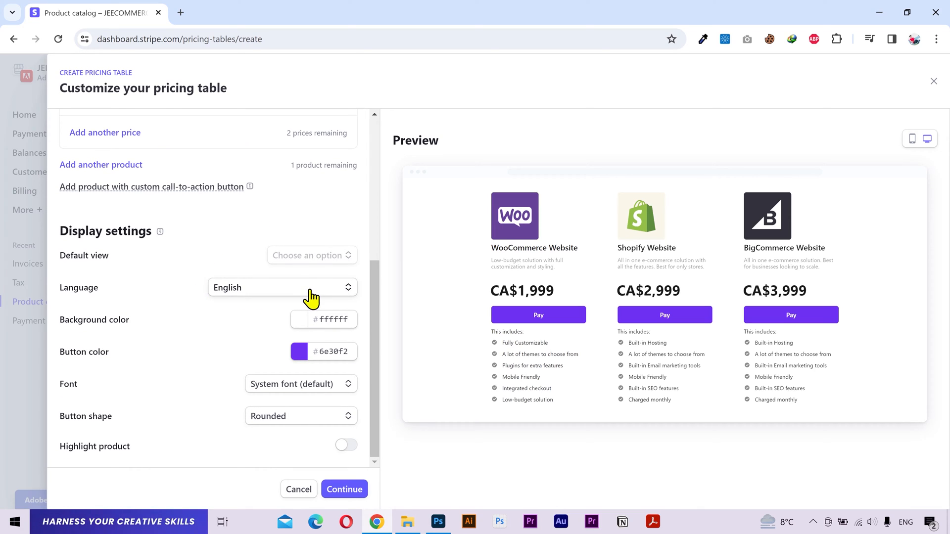
triple_click(330, 319)
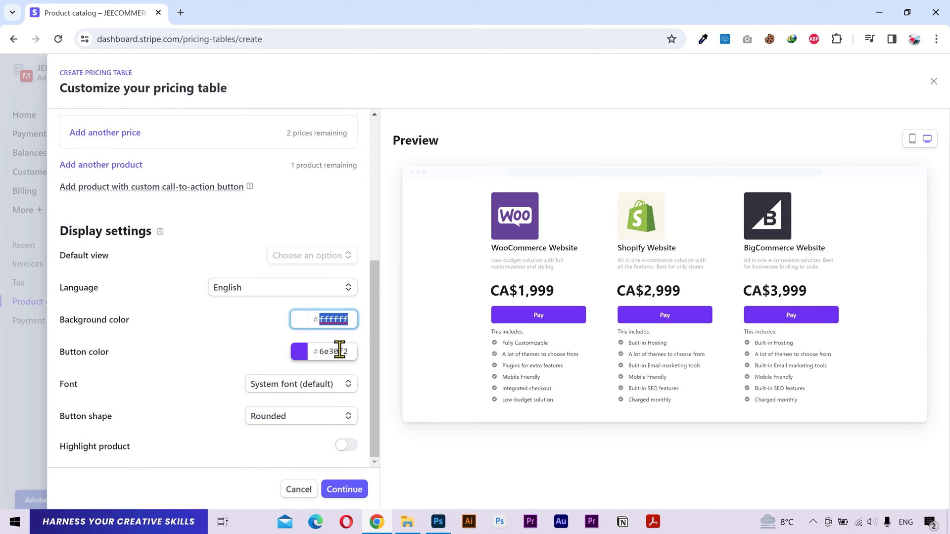
click(300, 384)
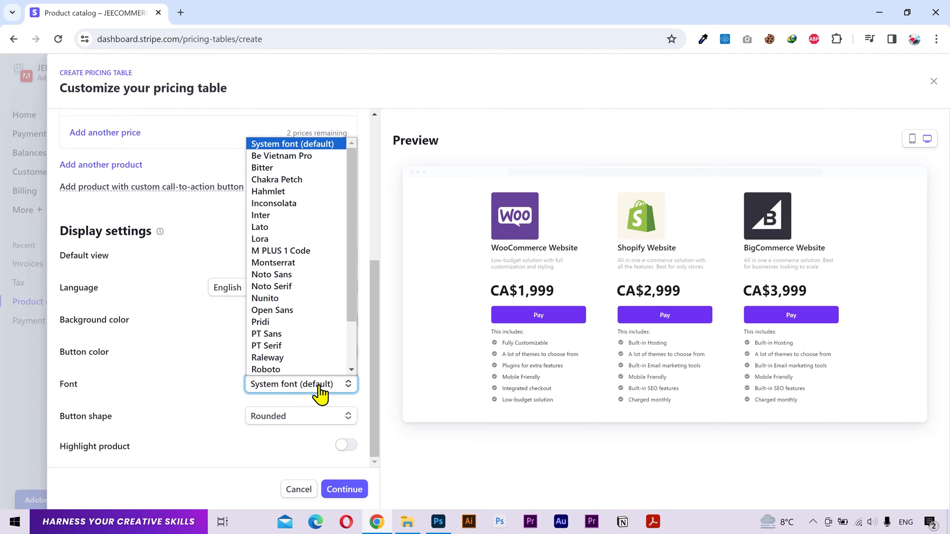
click(300, 415)
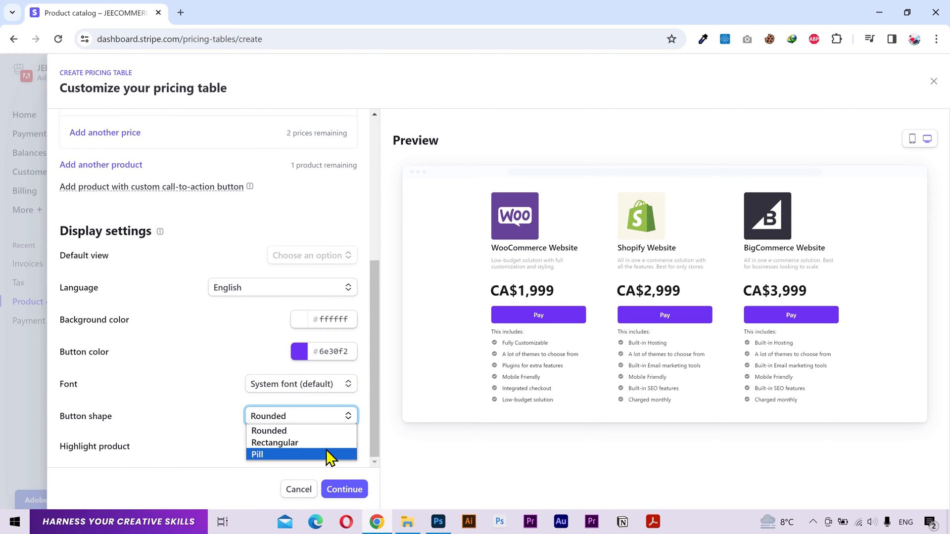
click(268, 430)
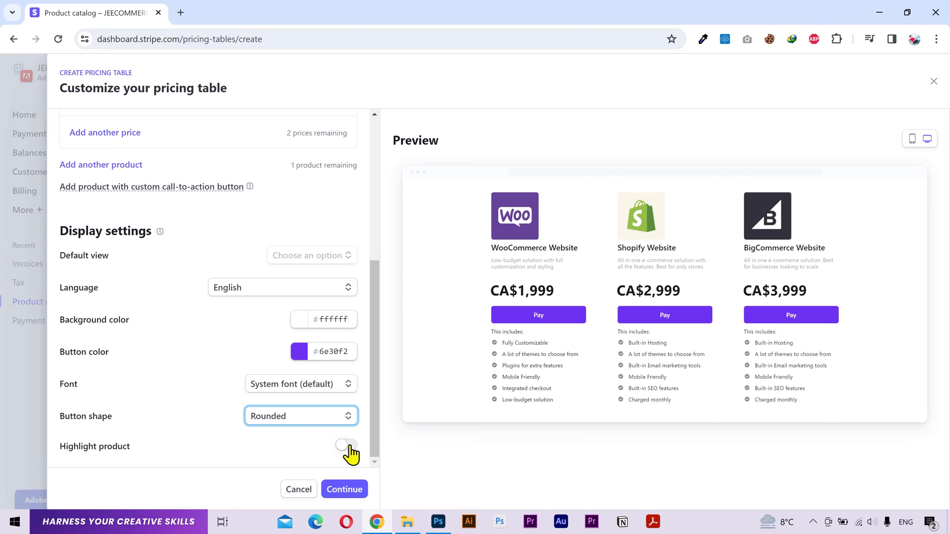
click(346, 452)
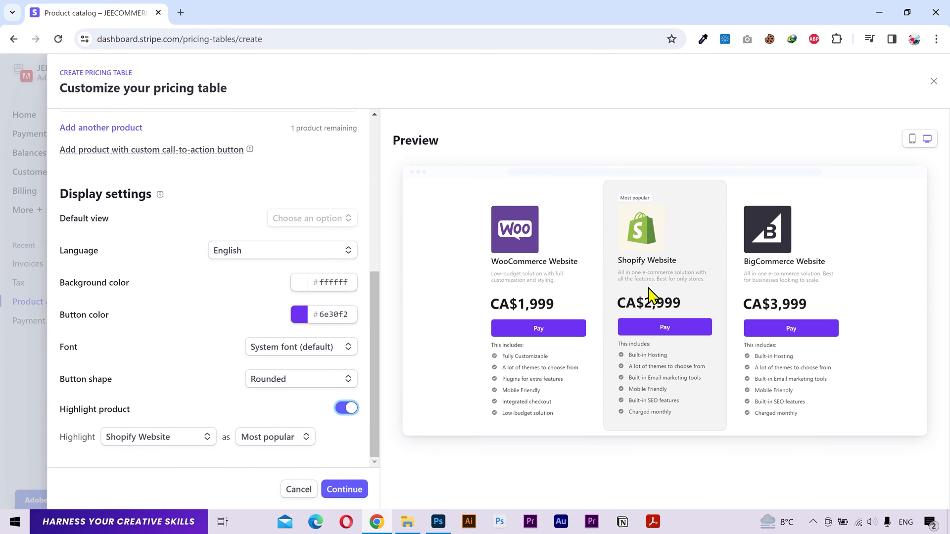
click(156, 437)
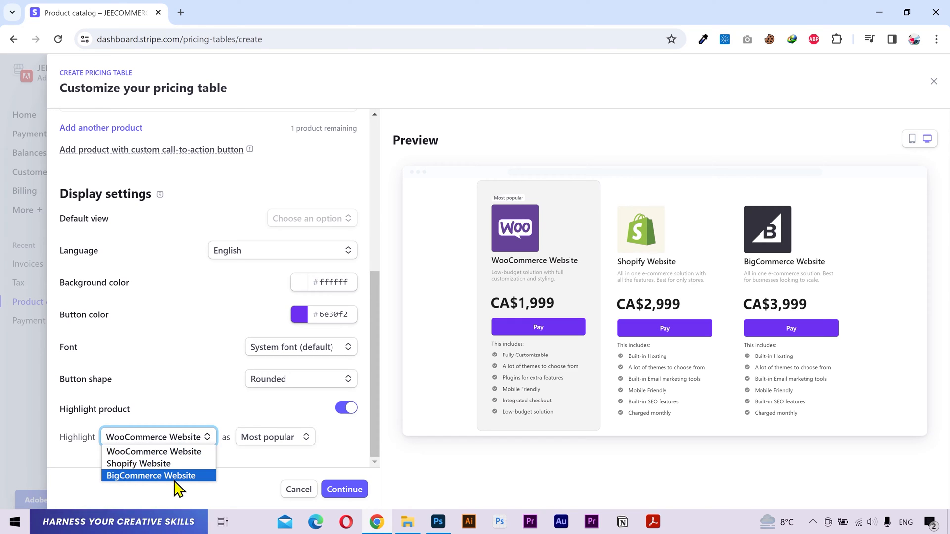
click(151, 476)
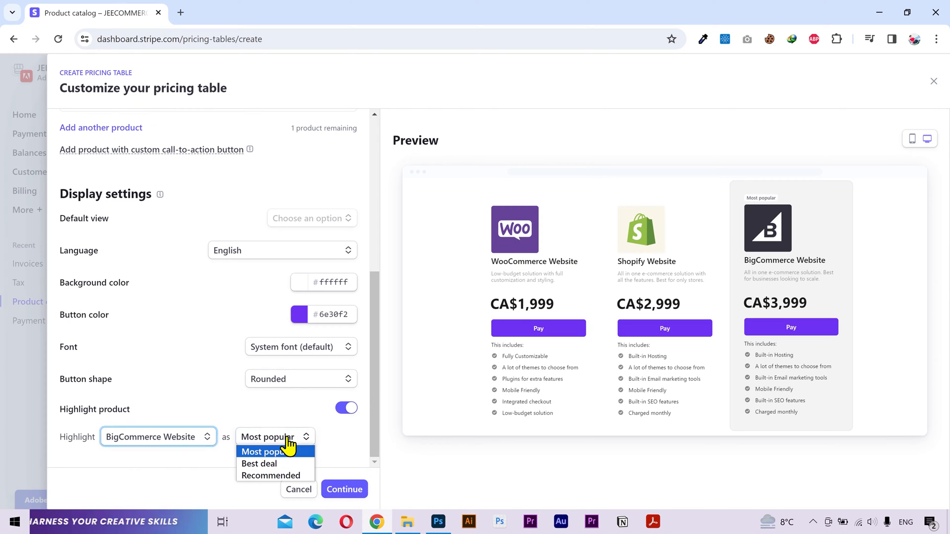
click(259, 464)
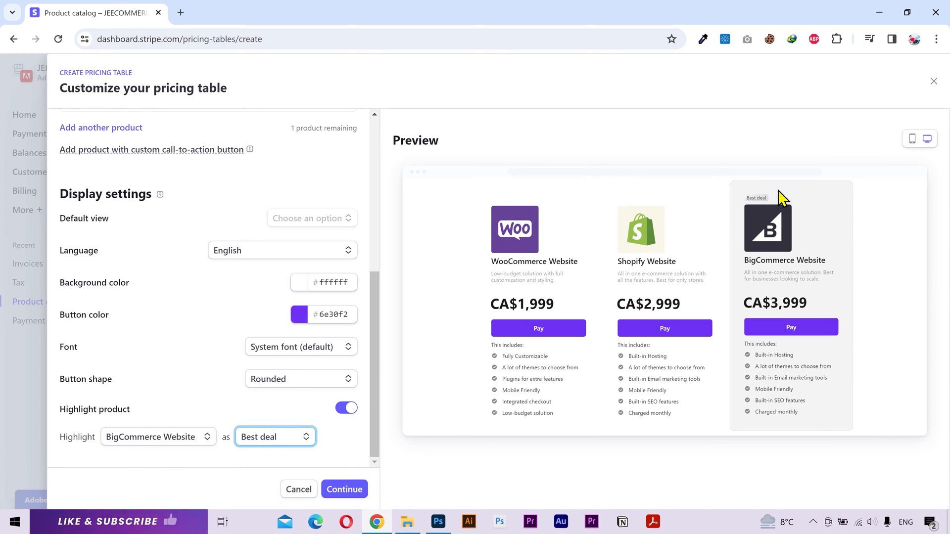
click(346, 408)
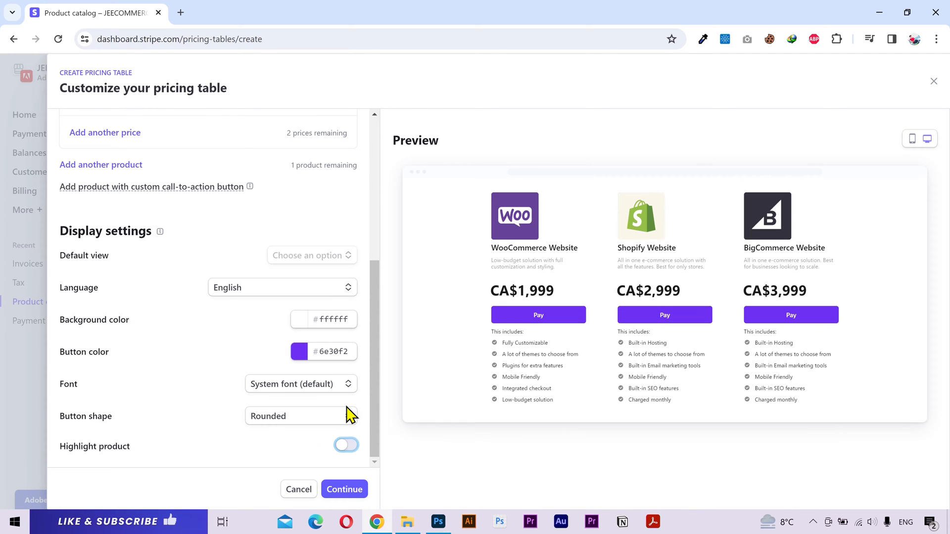
click(343, 489)
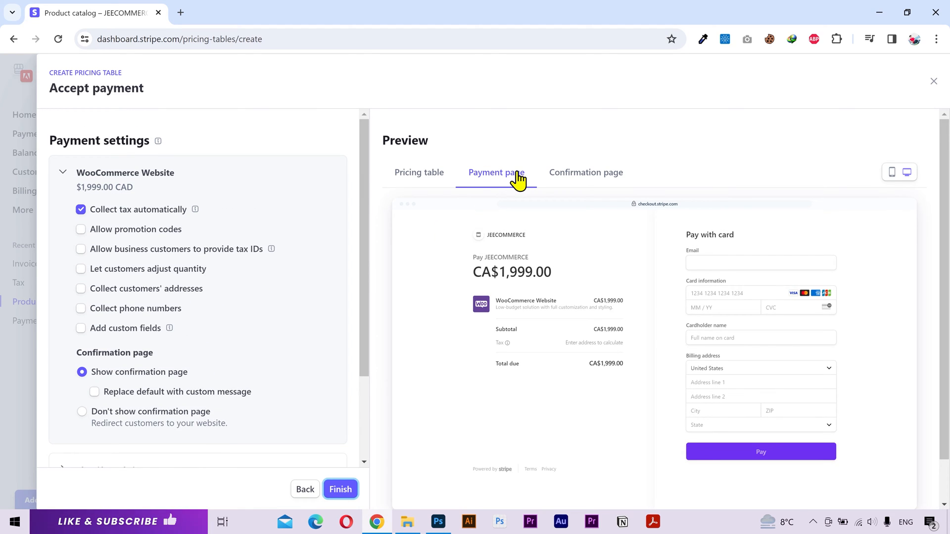
Enable promotion codes and 1–99 quantity adjustment for WooCommerce Website
click(62, 172)
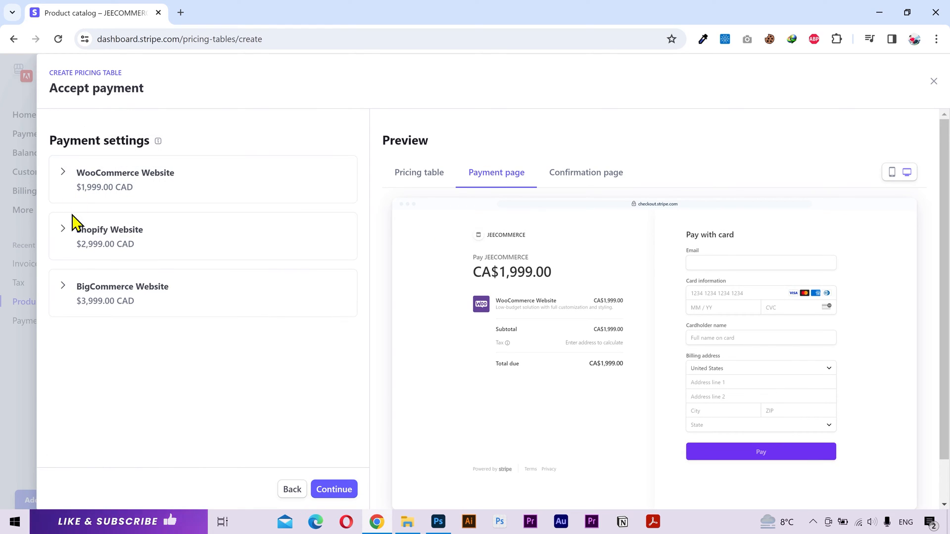
mouse_move(70, 177)
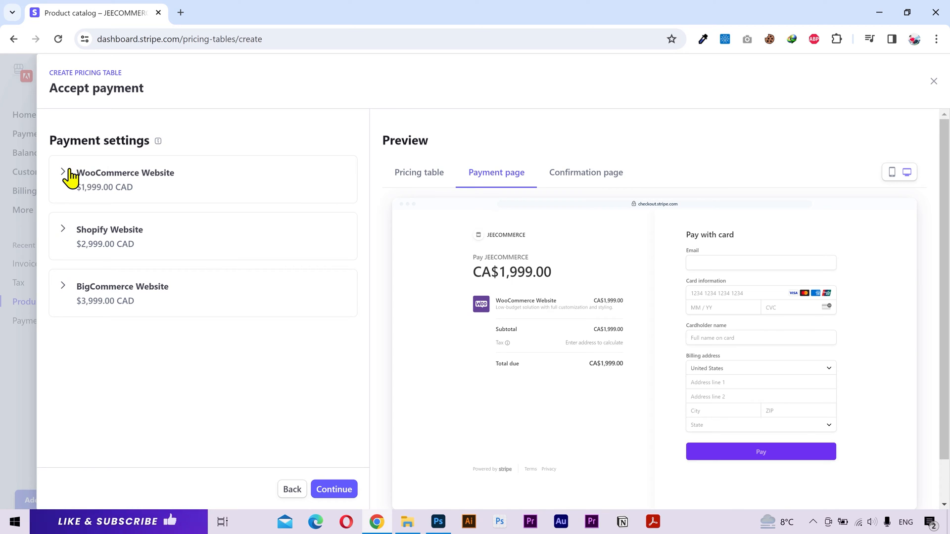
click(62, 173)
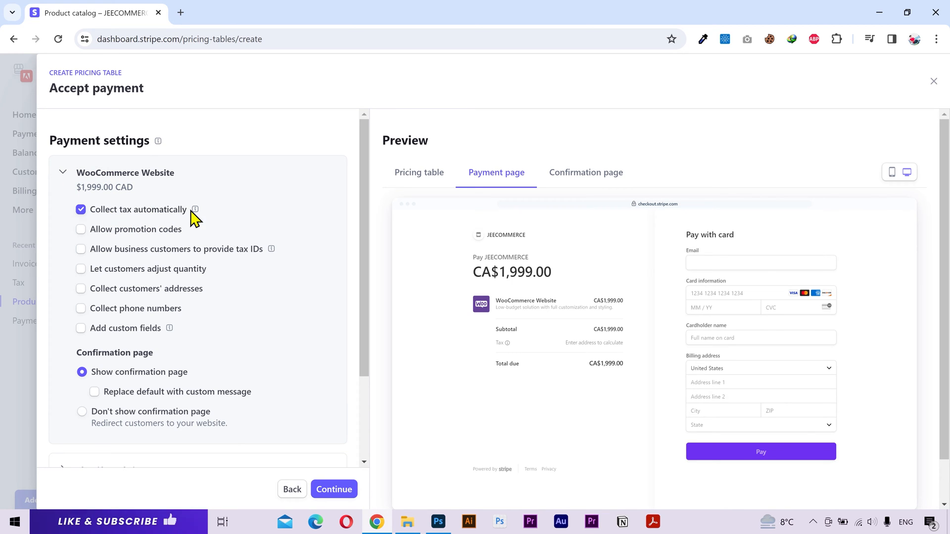
click(81, 229)
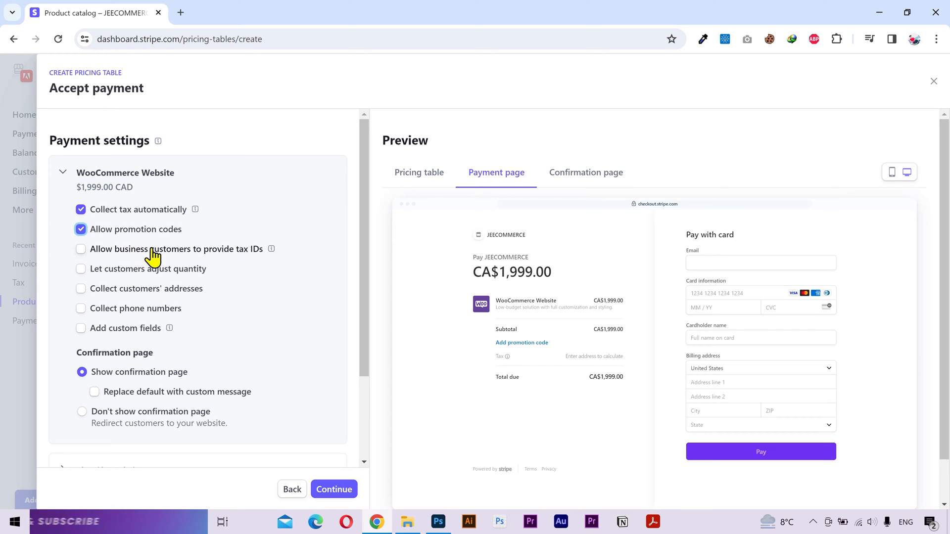
mouse_move(139, 278)
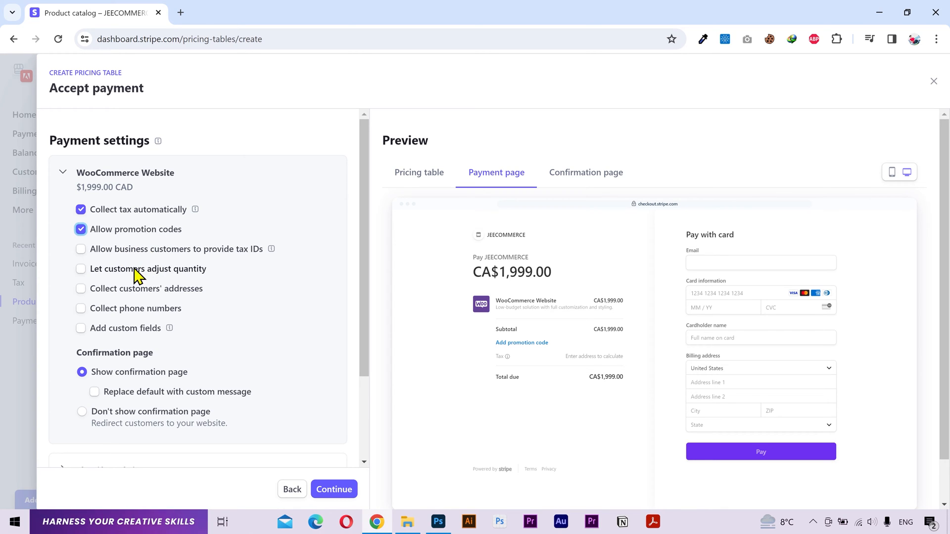
click(80, 269)
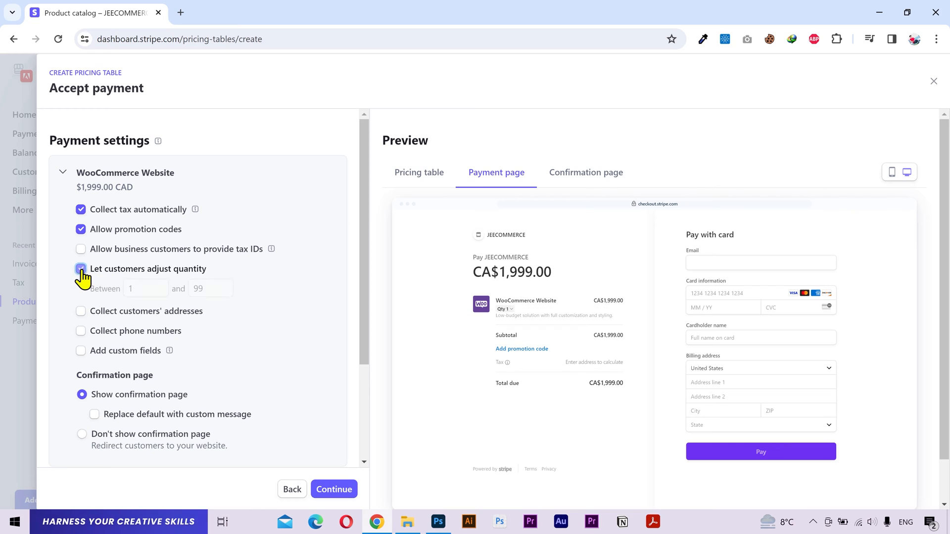
click(81, 268)
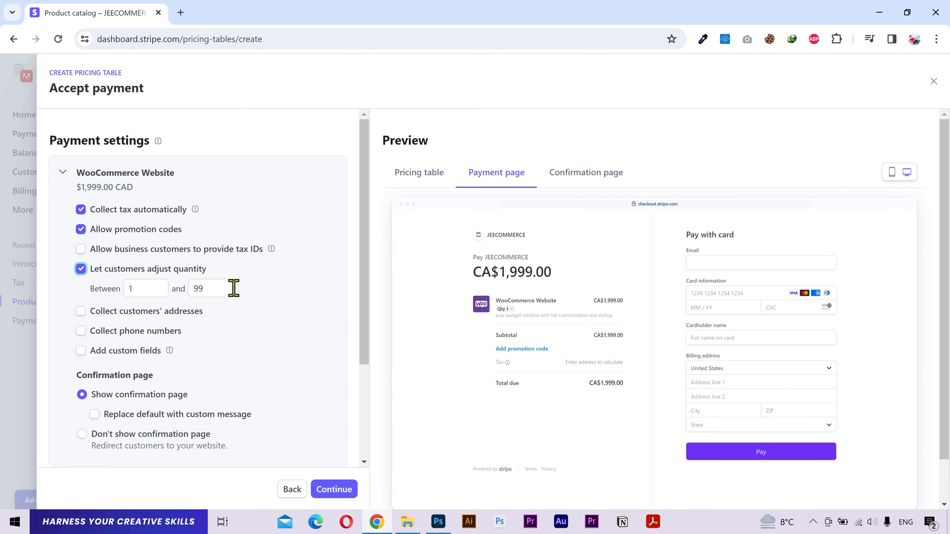
mouse_move(242, 298)
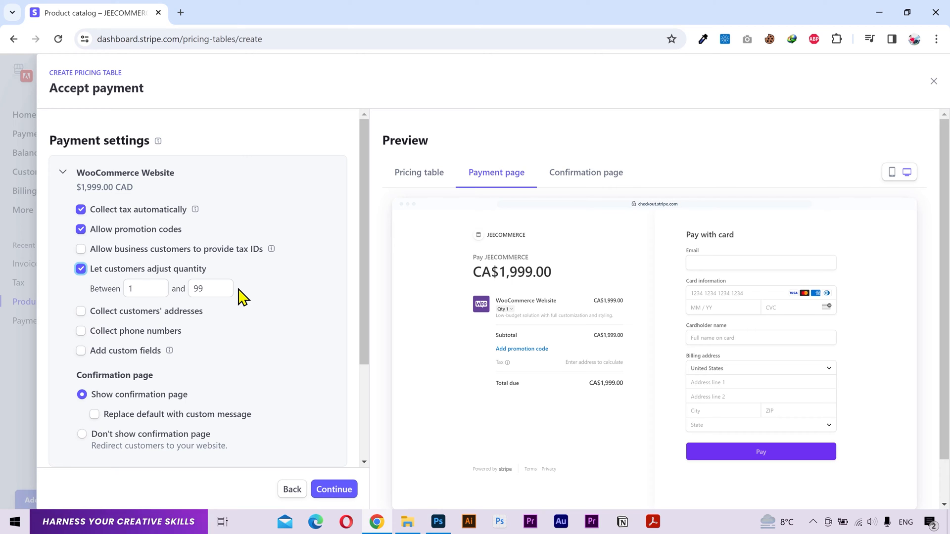
Collect billing addresses and preview a custom confirmation message for WooCommerce Website
click(80, 310)
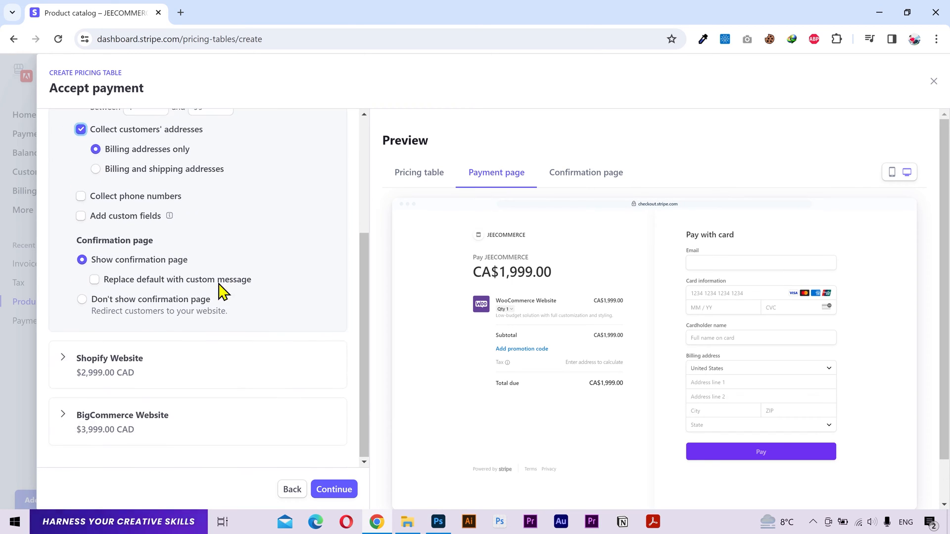
mouse_move(157, 223)
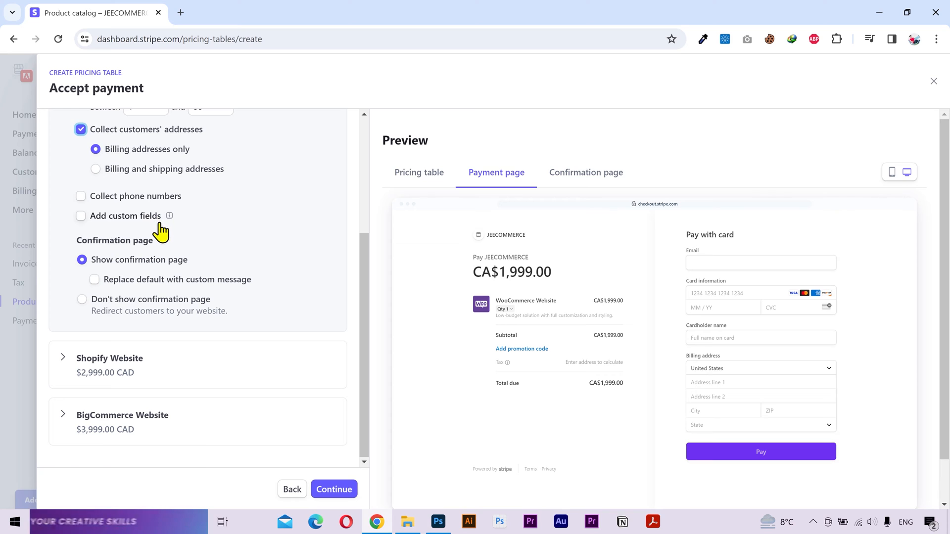
scroll(up, 3)
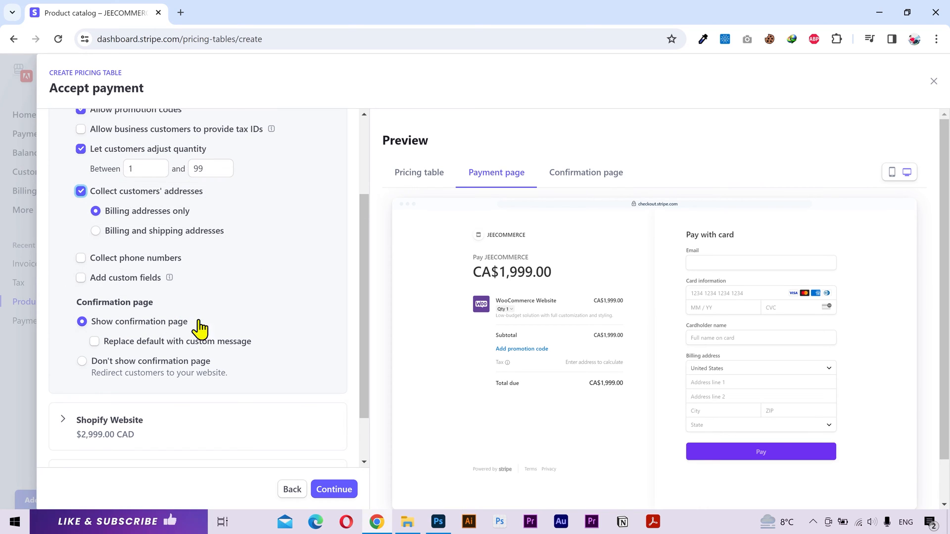
click(586, 172)
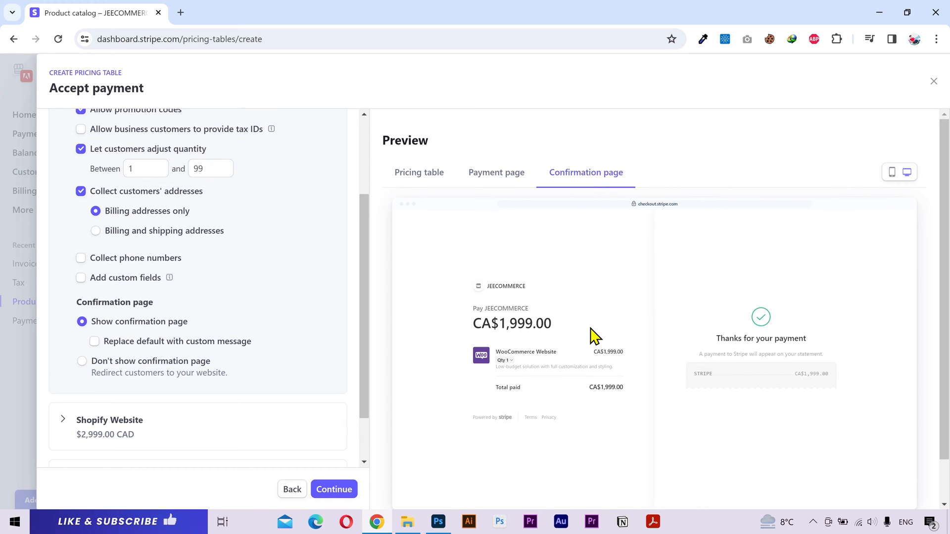
mouse_move(287, 339)
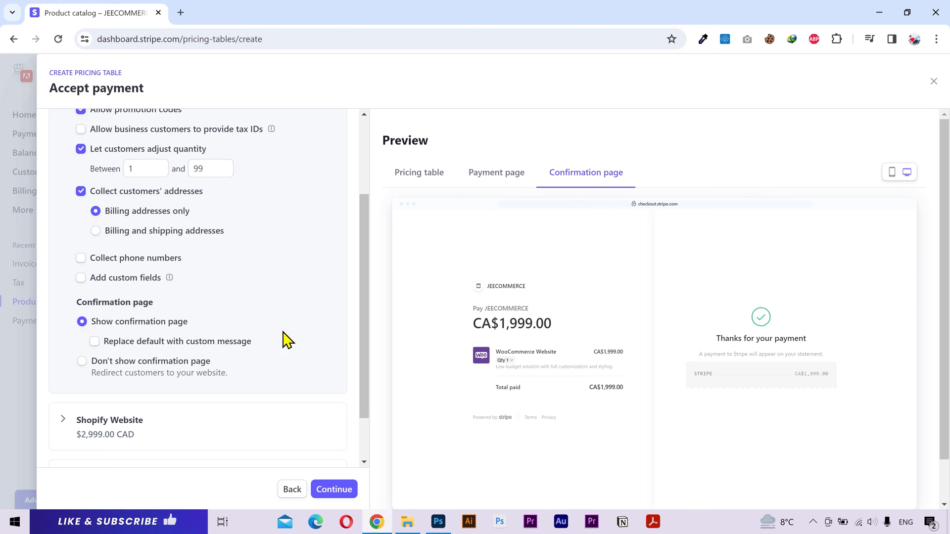
click(94, 341)
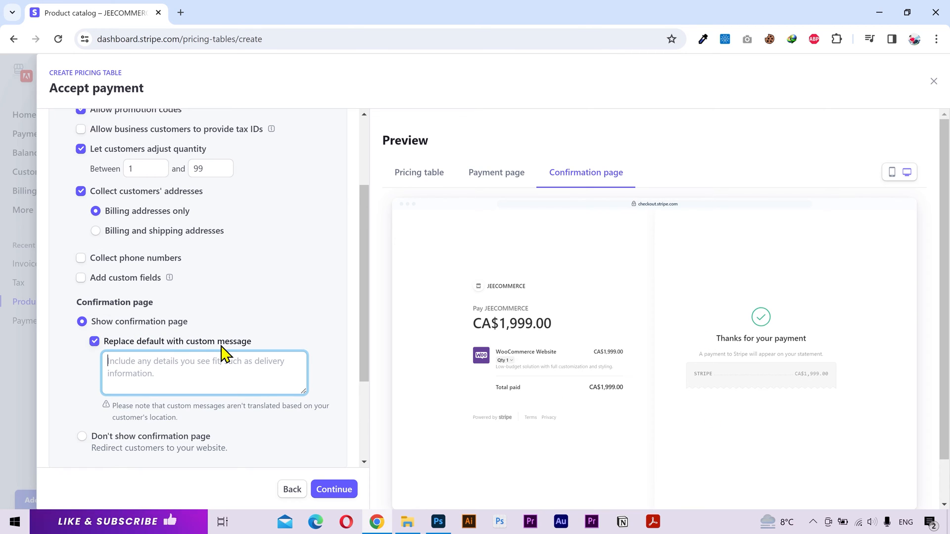
scroll(down, 3)
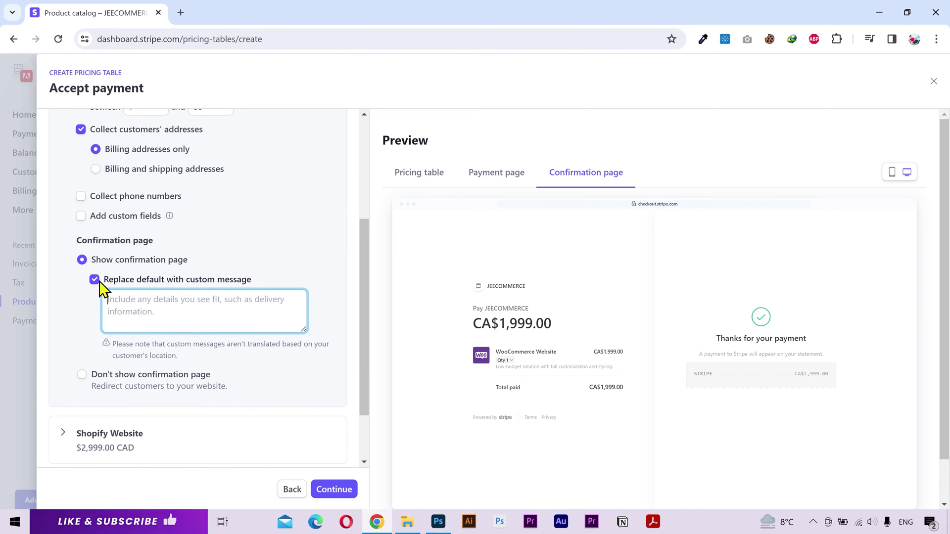
click(95, 280)
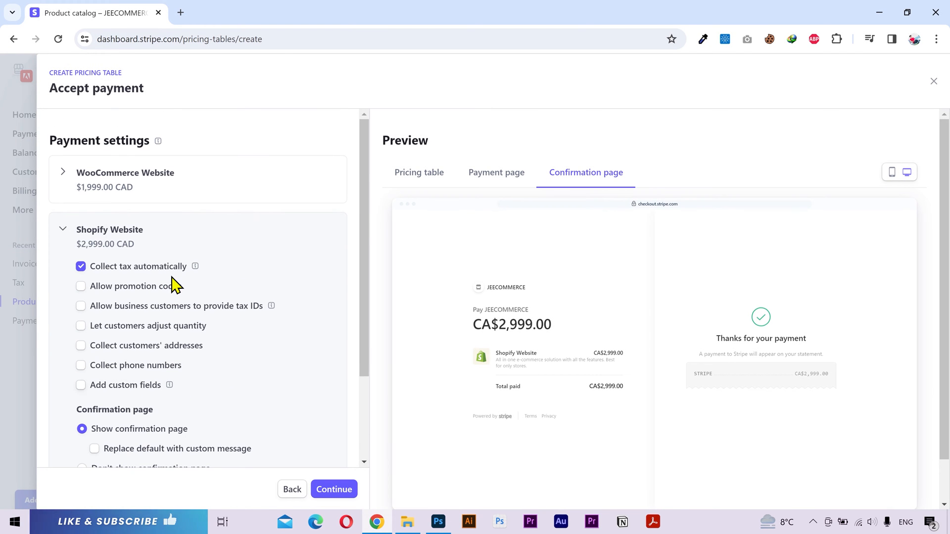
Switch the Pricing table preview from mobile layout back to desktop
scroll(down, 3)
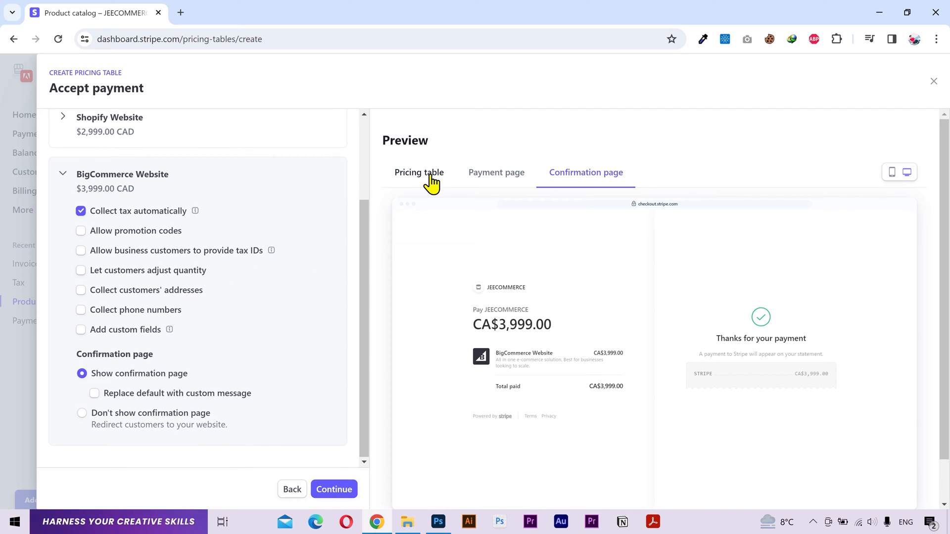
click(419, 172)
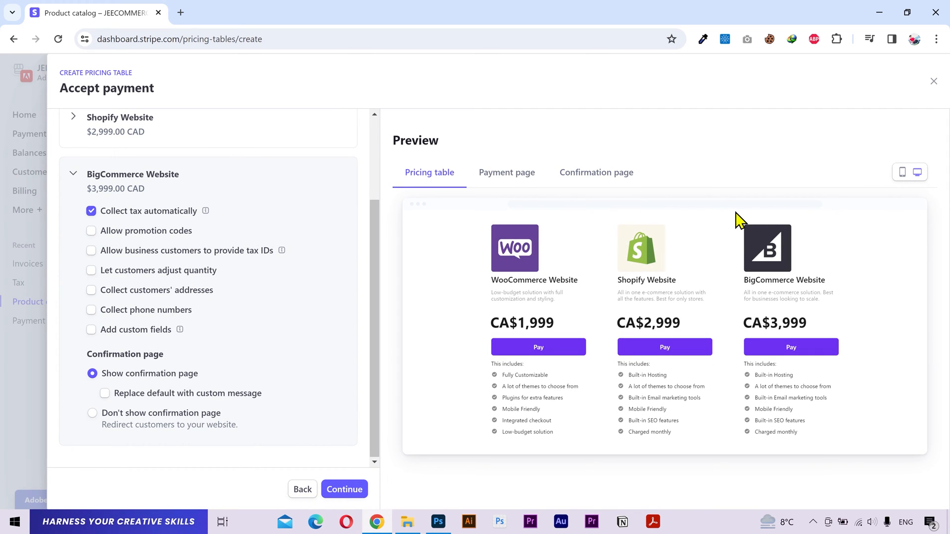
mouse_move(906, 179)
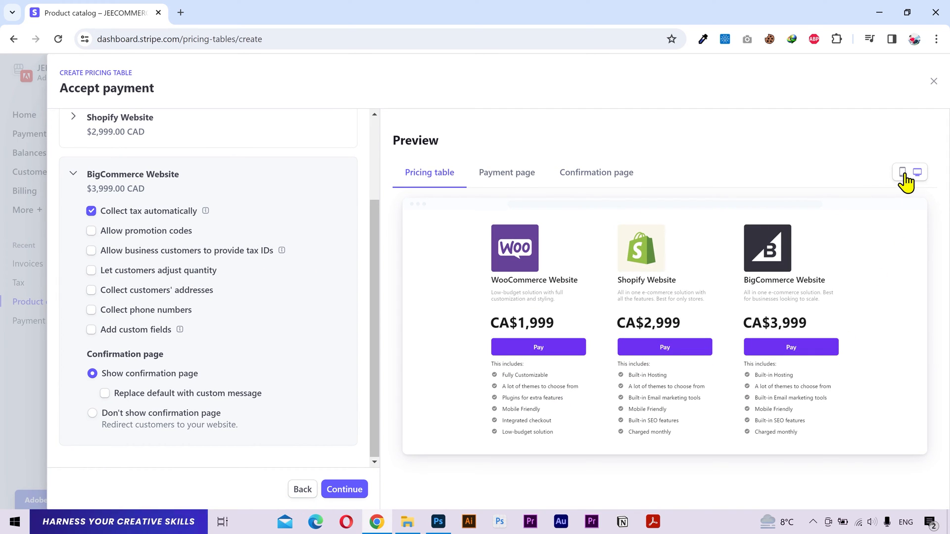
click(902, 172)
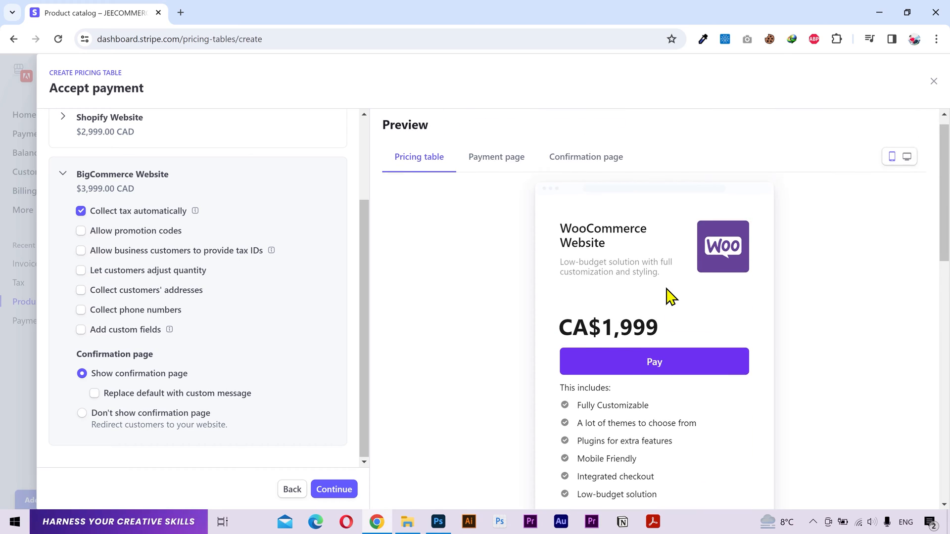
click(906, 173)
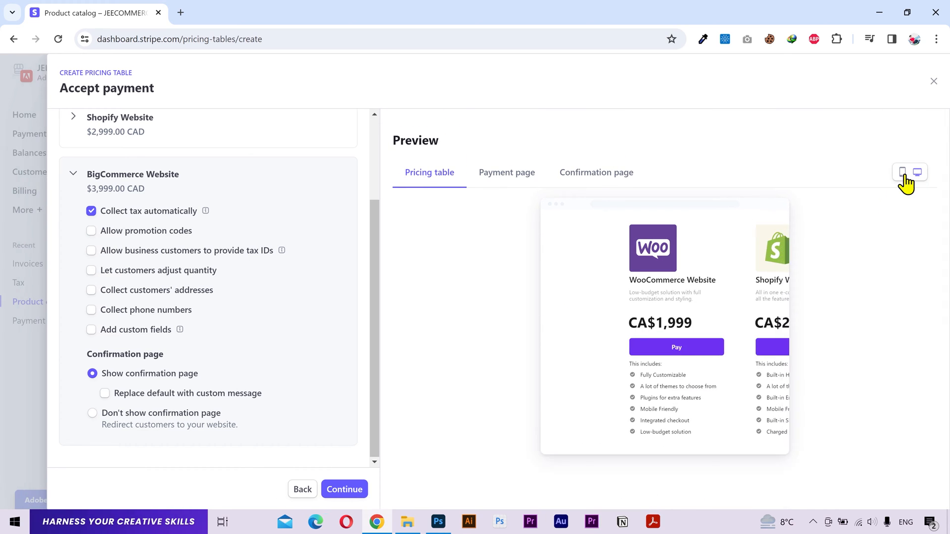
click(917, 172)
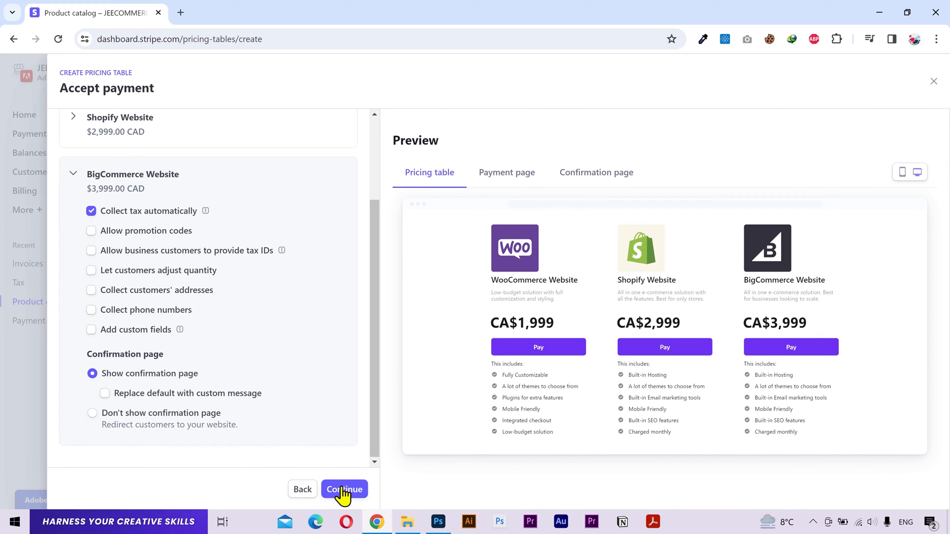
Save the pricing table and copy its embed code from the Code section
click(344, 489)
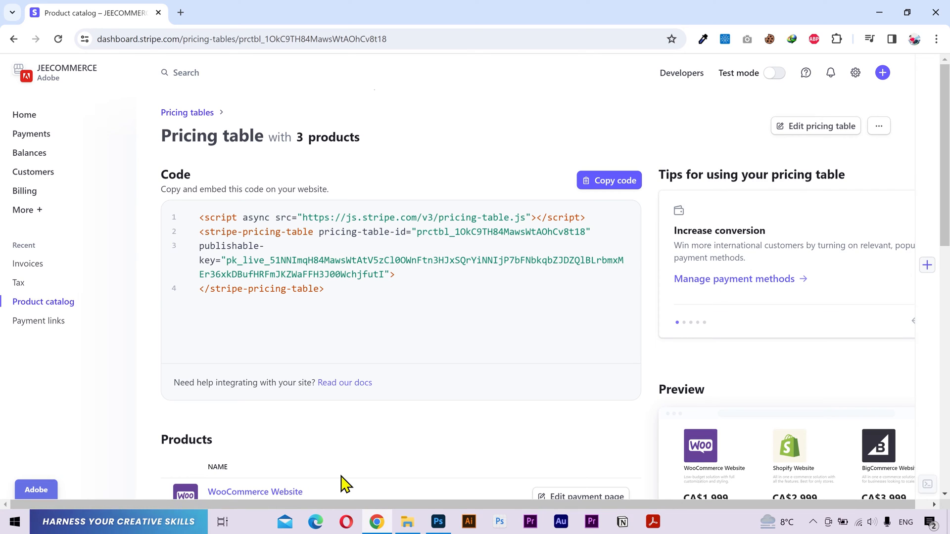
mouse_move(547, 216)
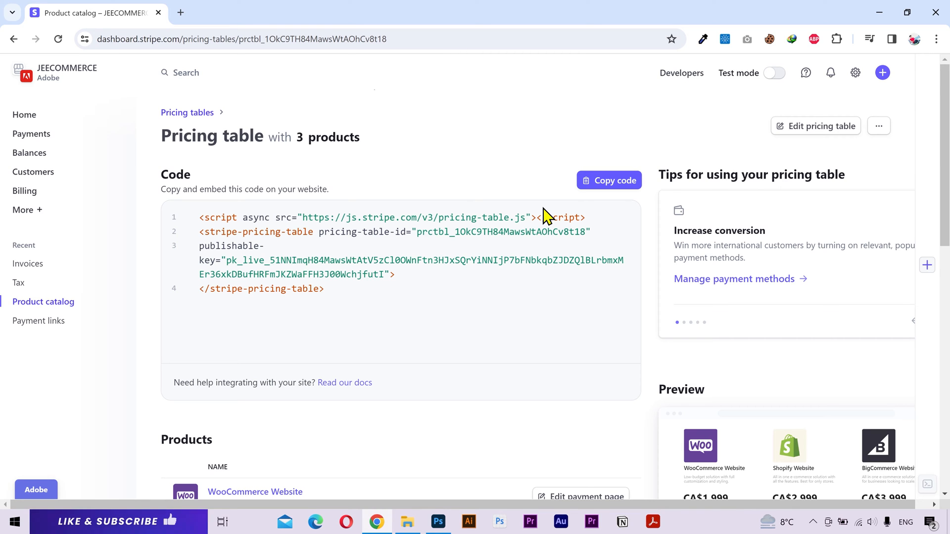
scroll(down, 3)
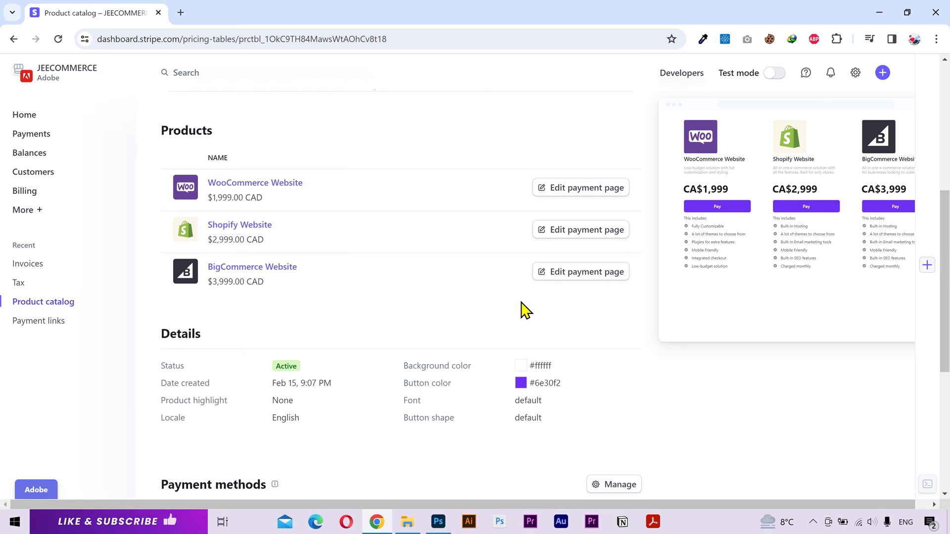
mouse_move(597, 197)
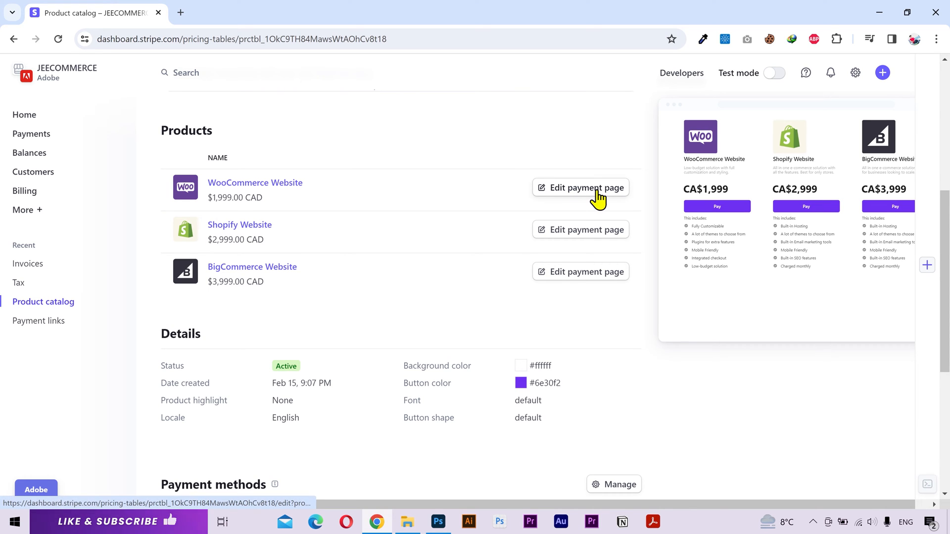
click(579, 187)
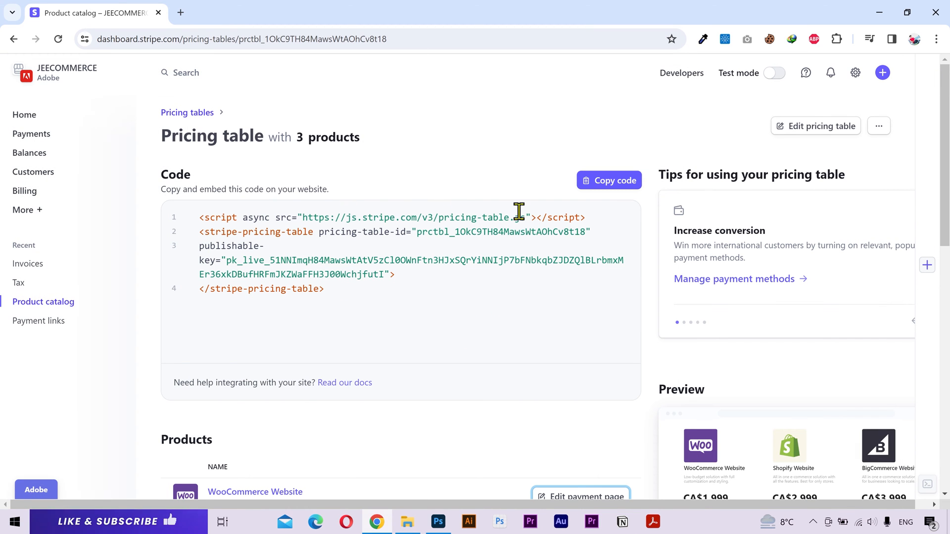
click(608, 180)
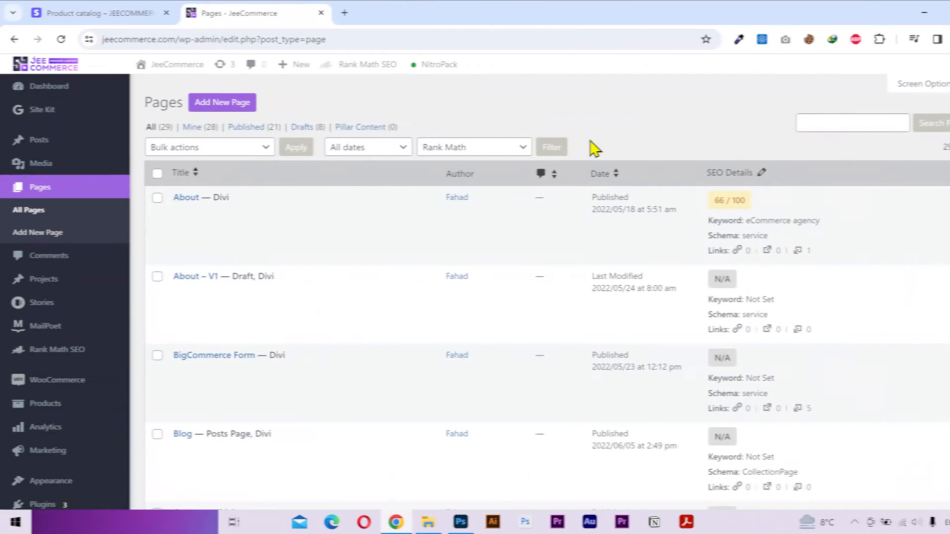
Scroll to 'Home — Front Page' in All Pages and launch it in the Divi visual builder
scroll(down, 3)
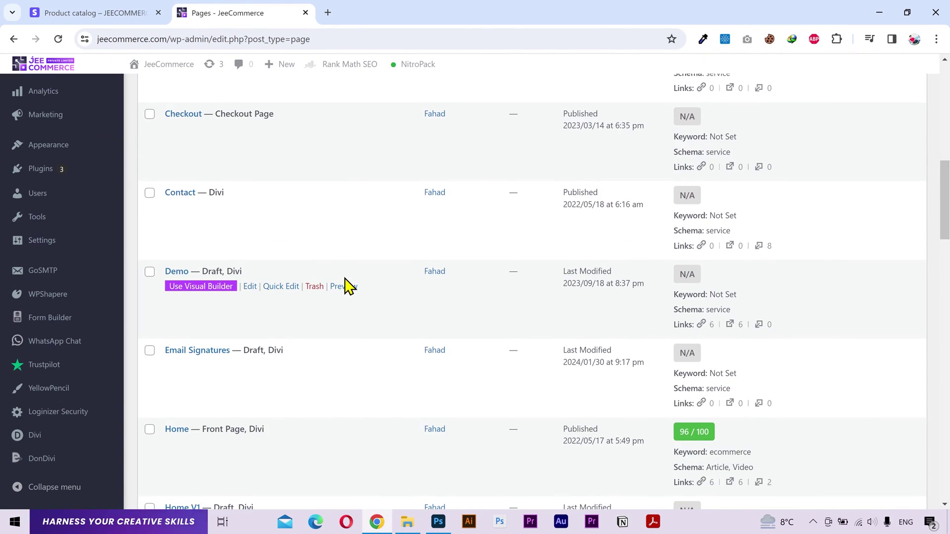
scroll(down, 3)
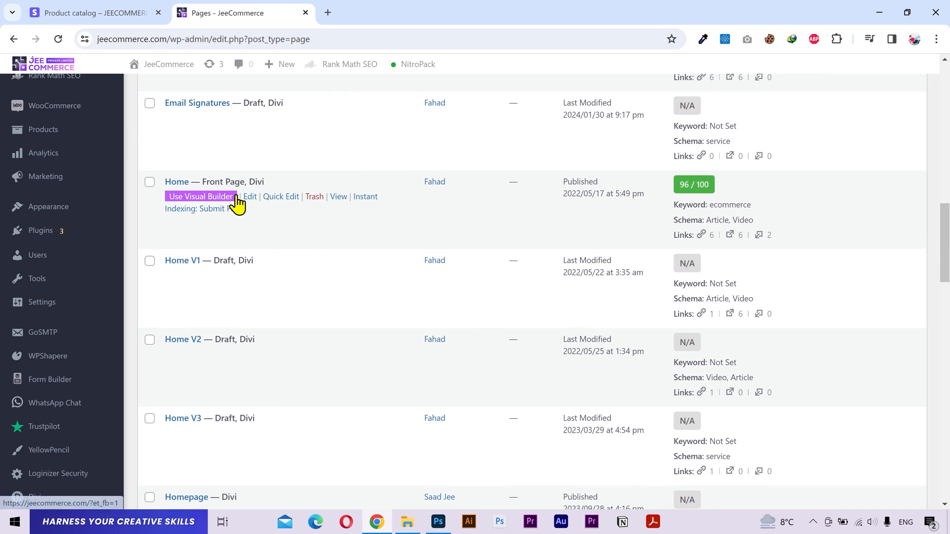
click(200, 197)
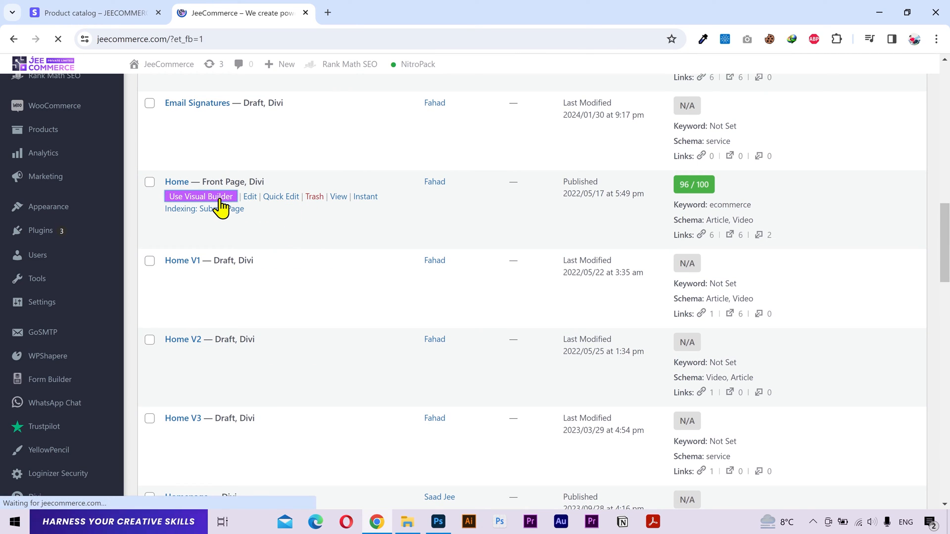
click(200, 197)
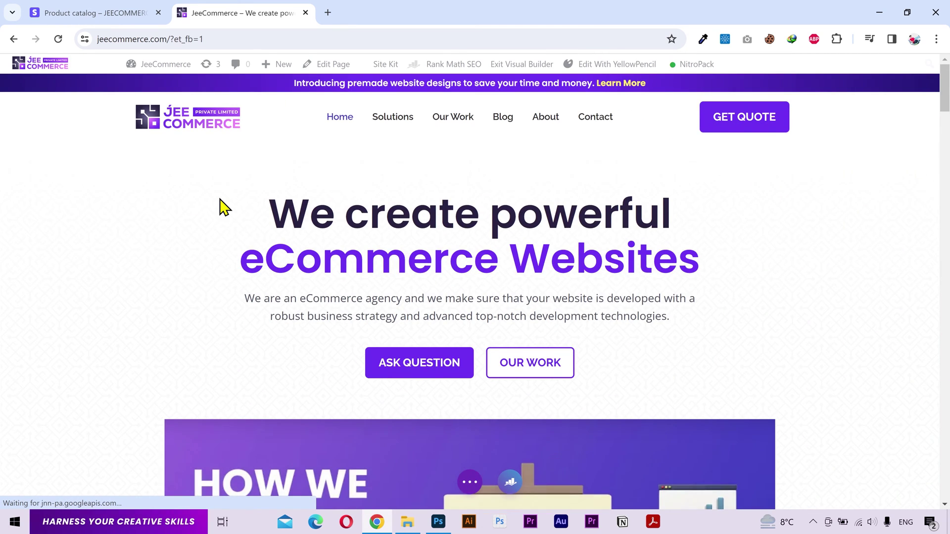
scroll(down, 3)
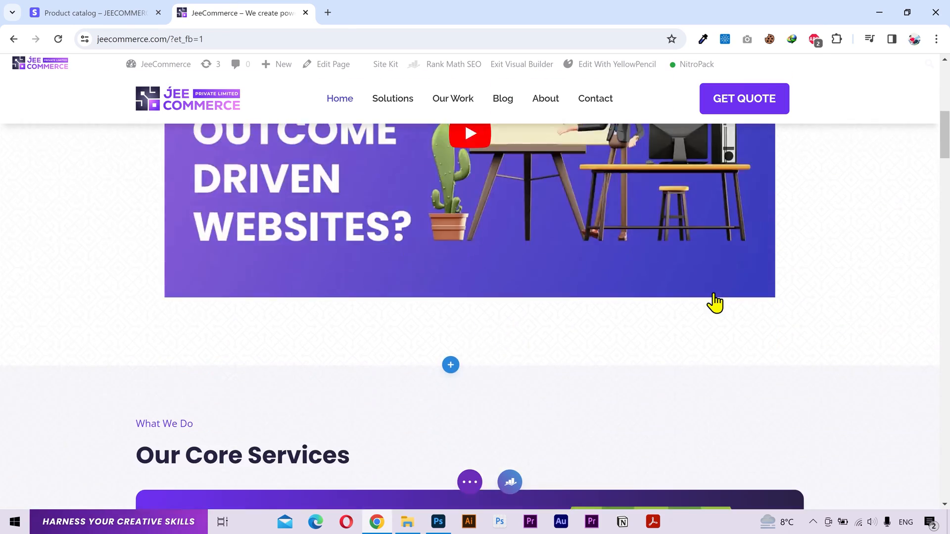
scroll(down, 3)
text(co)
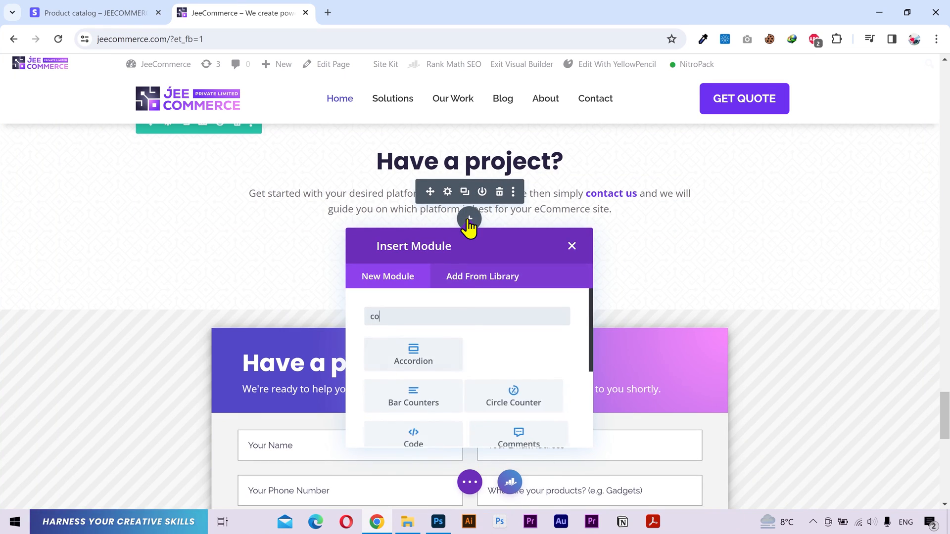
Insert a Code module with the pricing table embed under 'Have a project?' and save
click(413, 437)
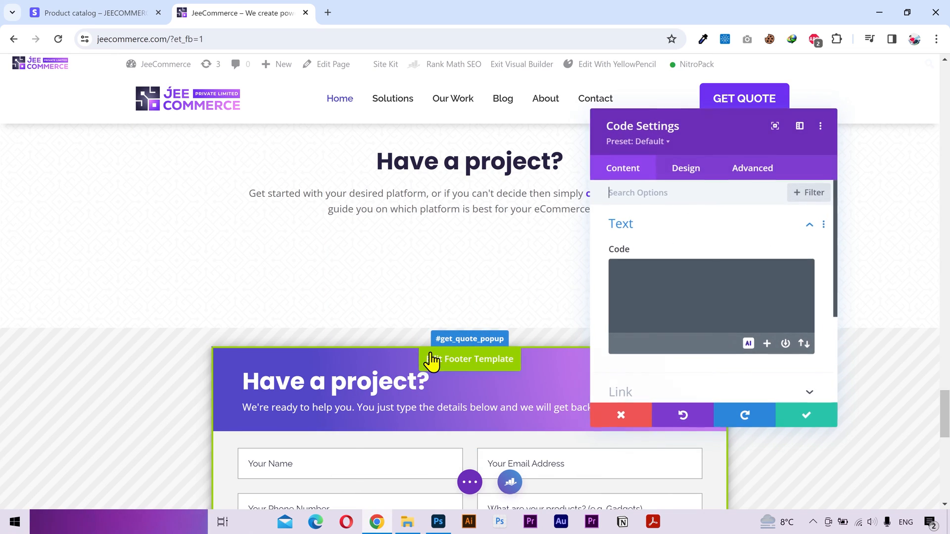
click(711, 303)
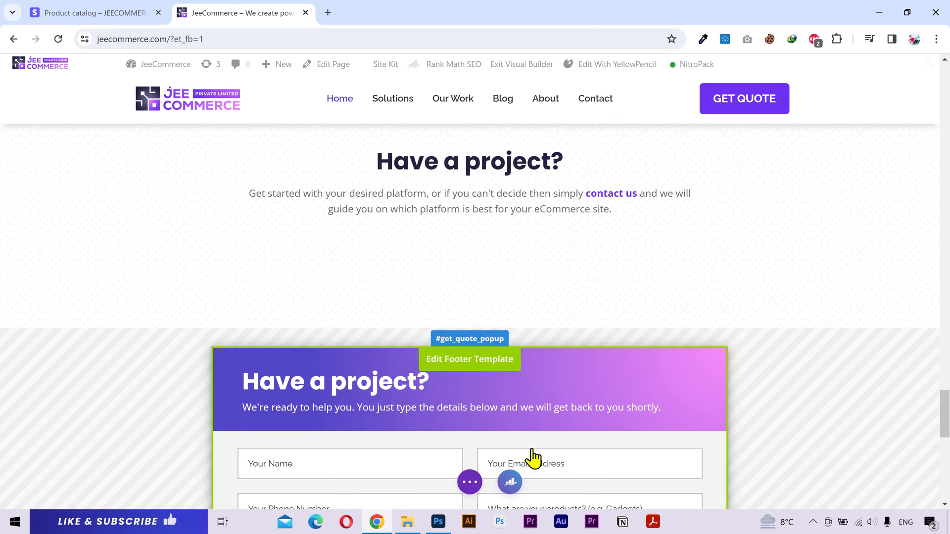
scroll(up, 3)
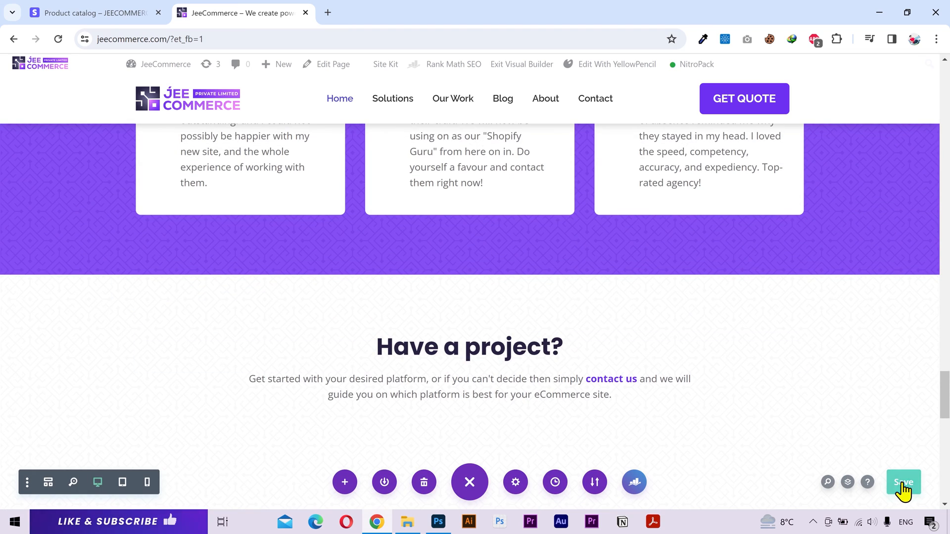
click(903, 481)
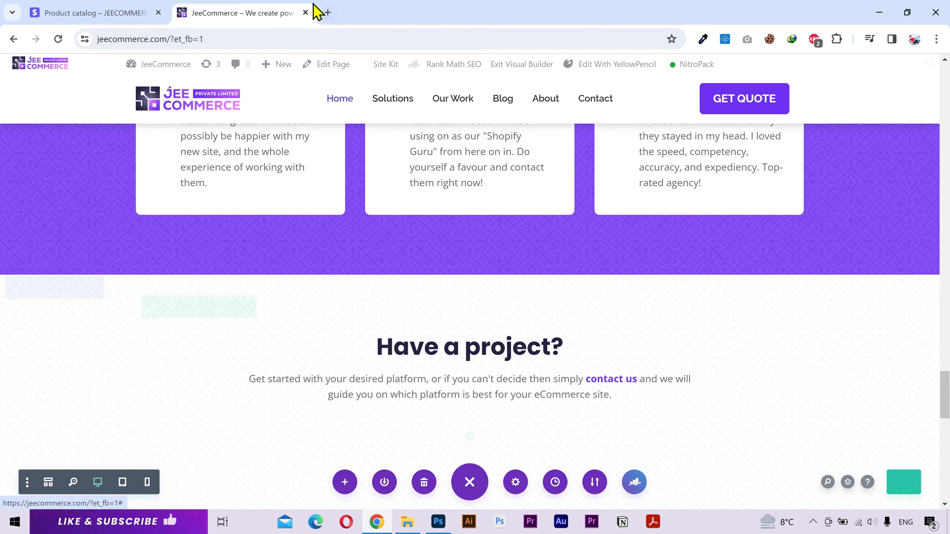
Load jeecommerce.com in a new tab and pay for the CA$1,999 WooCommerce Website package
click(323, 11)
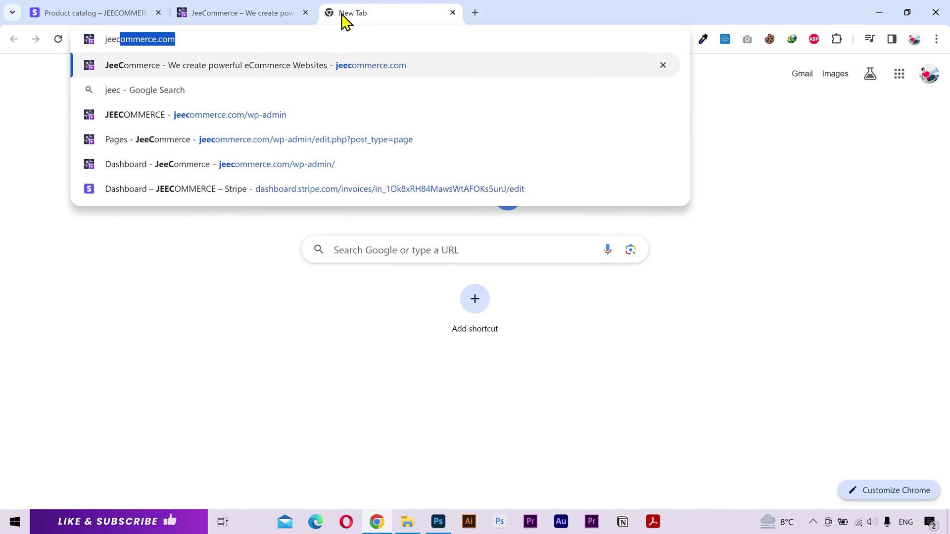
click(248, 65)
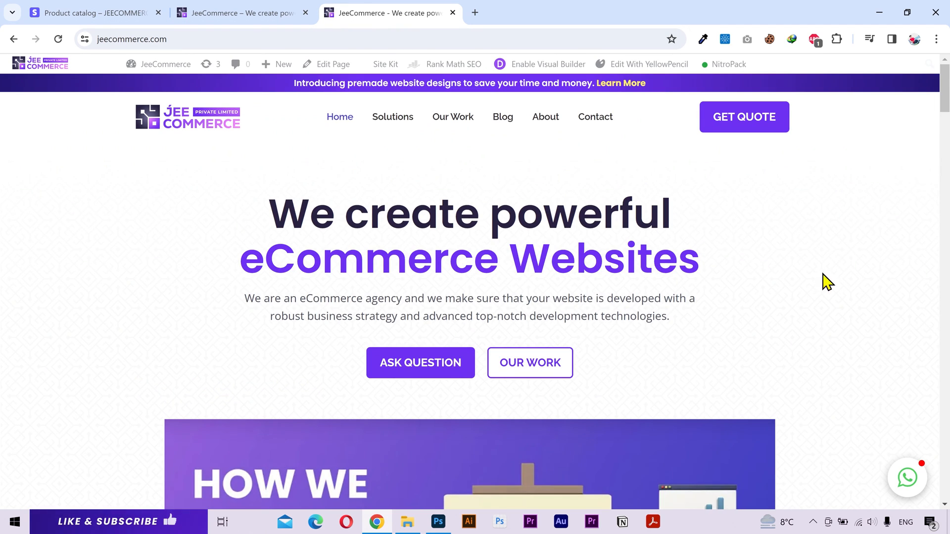
scroll(down, 3)
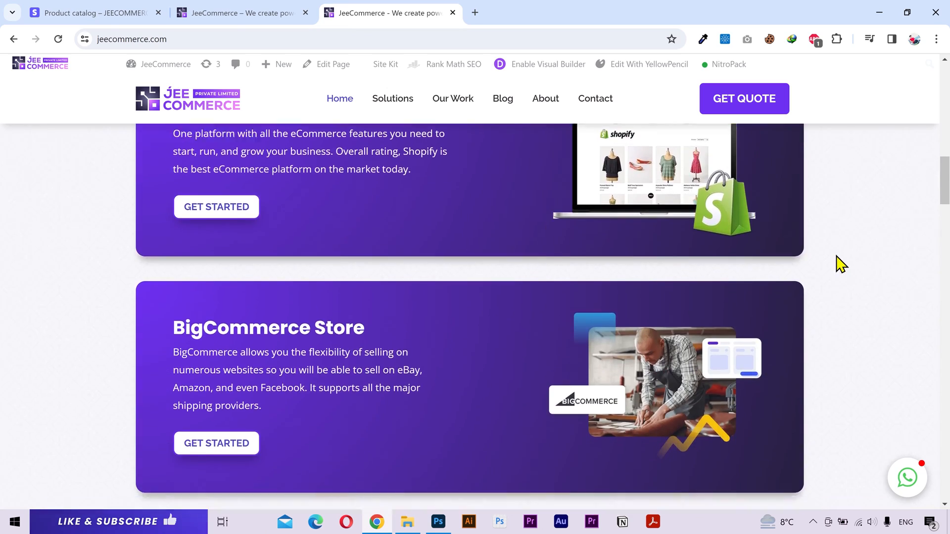
scroll(down, 3)
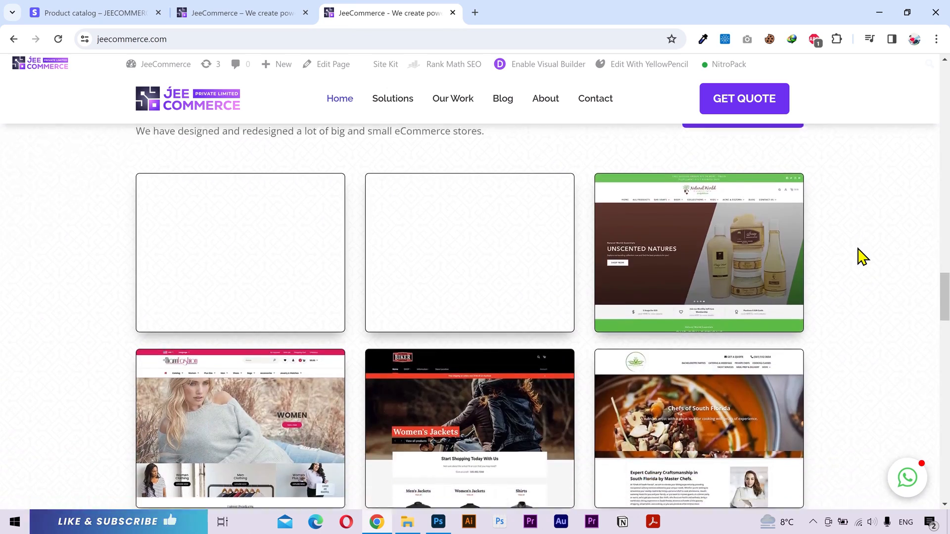
scroll(down, 3)
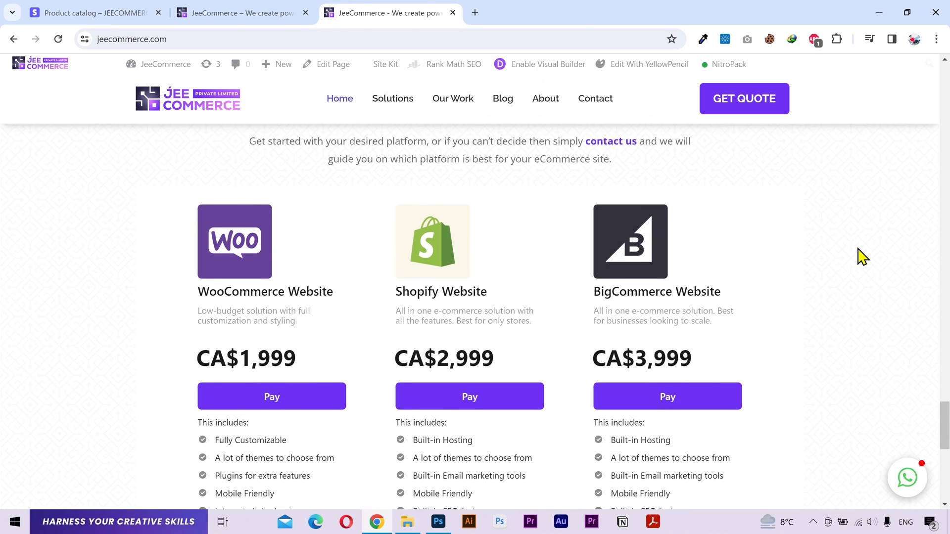
mouse_move(182, 303)
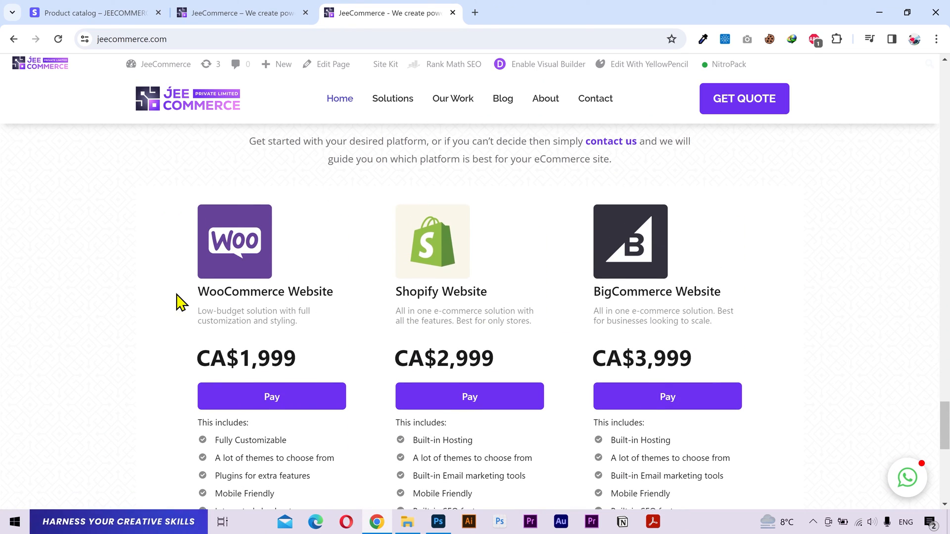
scroll(down, 3)
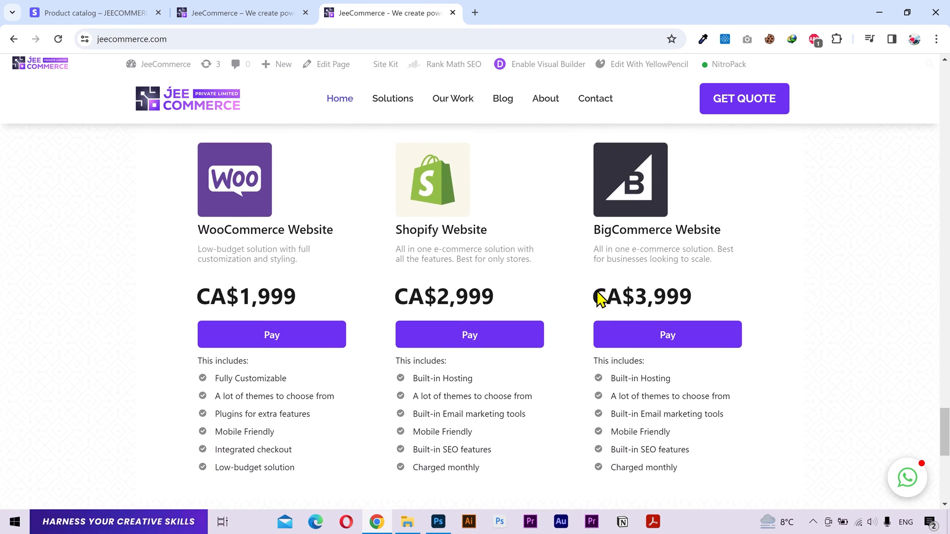
mouse_move(272, 335)
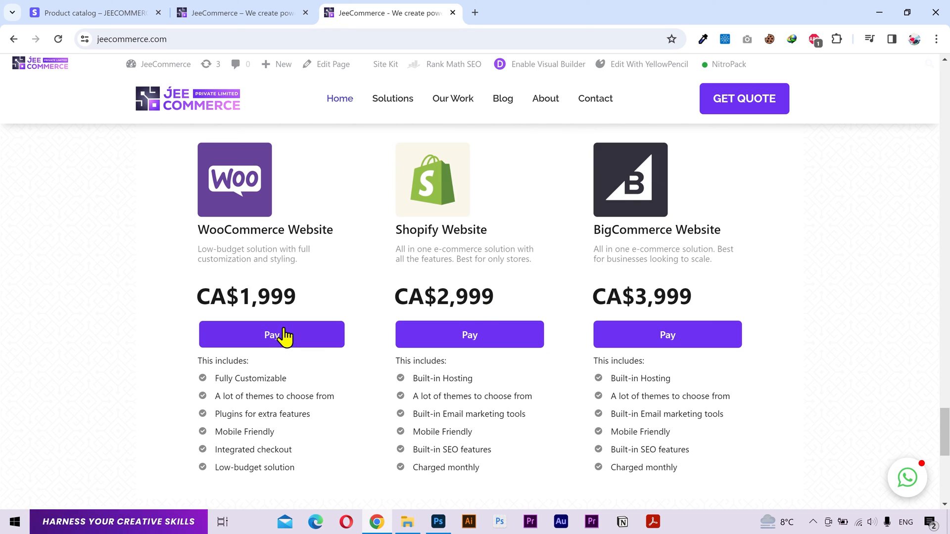
click(270, 335)
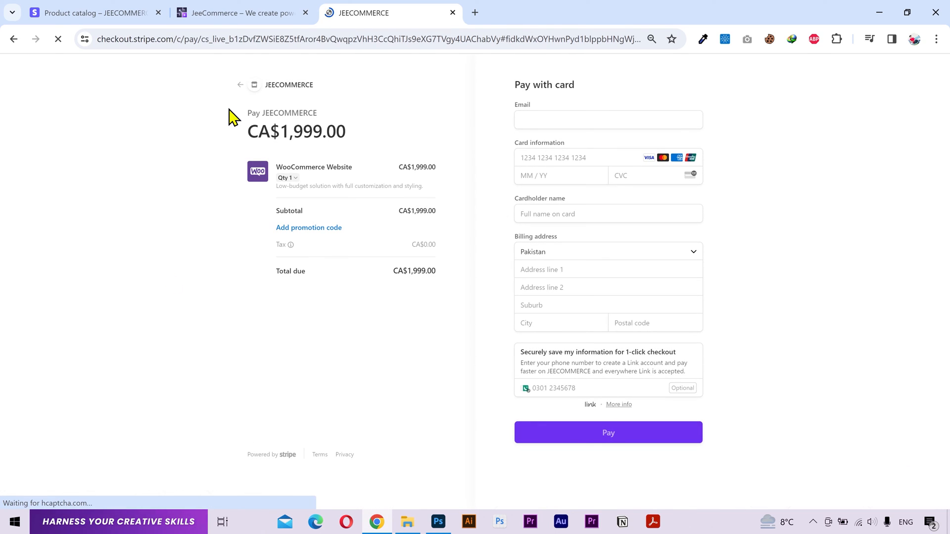